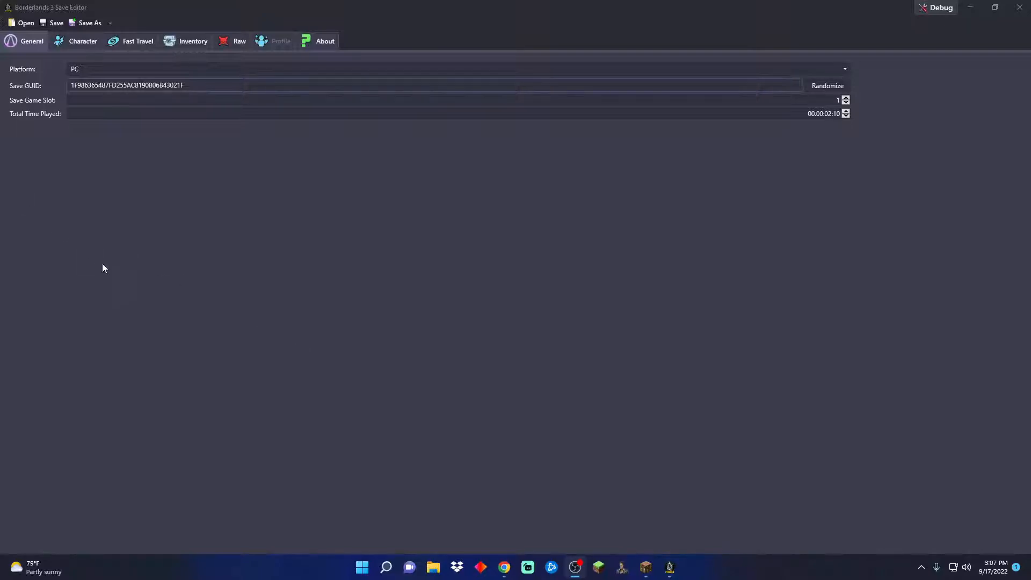
pyautogui.moveTo(408, 311)
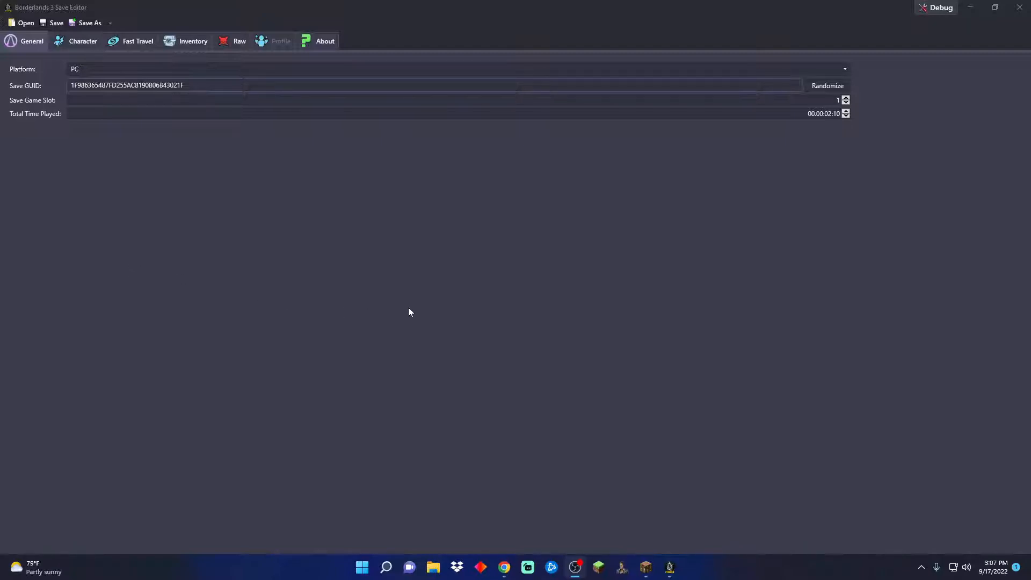
pyautogui.moveTo(399, 209)
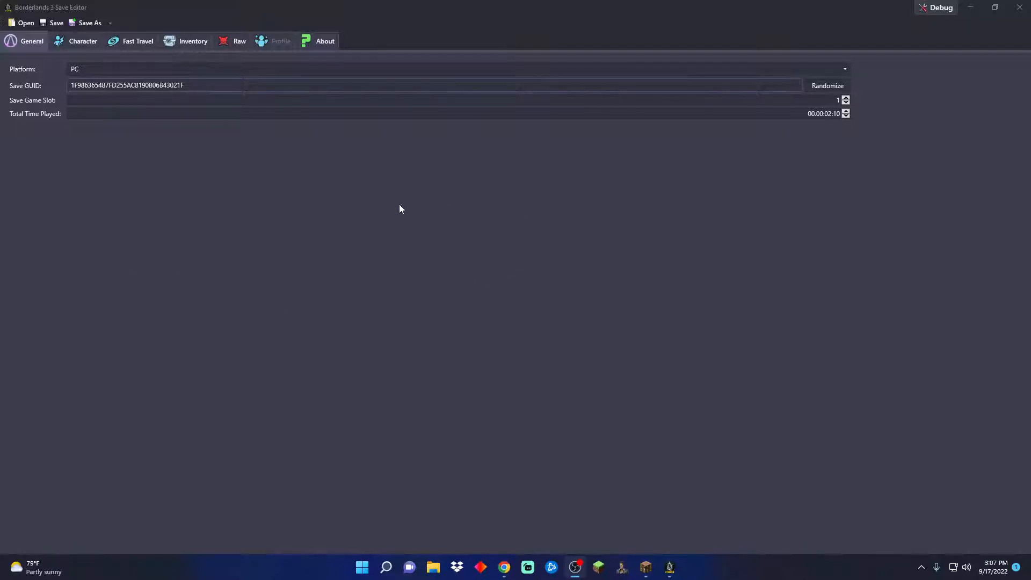
pyautogui.moveTo(129, 174)
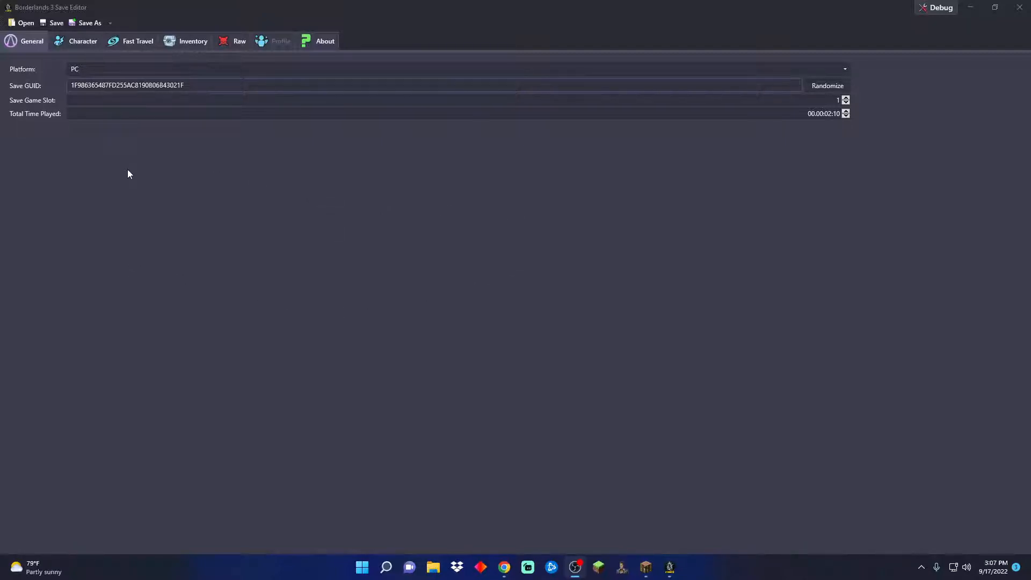
pyautogui.moveTo(185, 157)
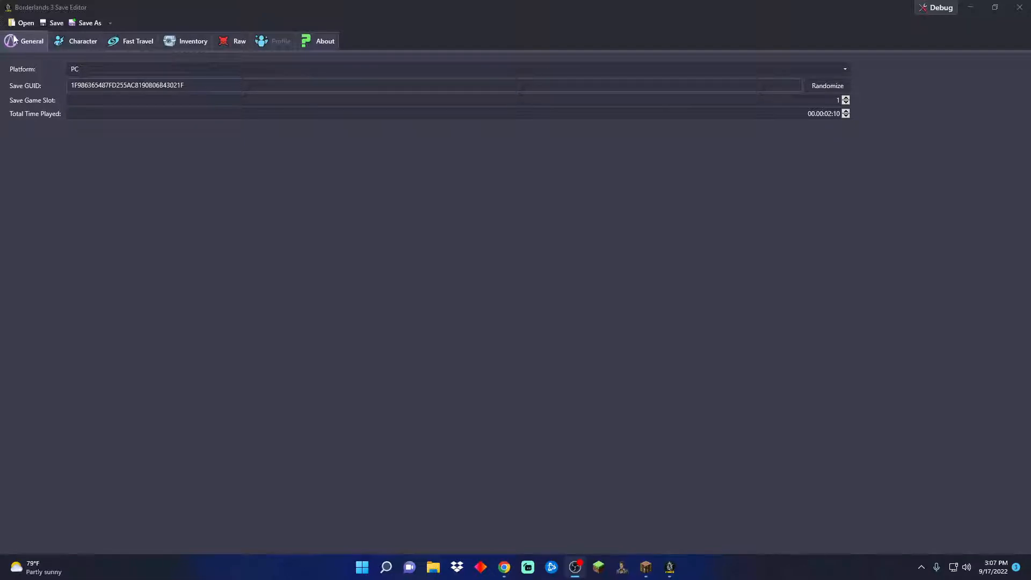
# Load the FL4K save file from the save games folder
pyautogui.click(26, 22)
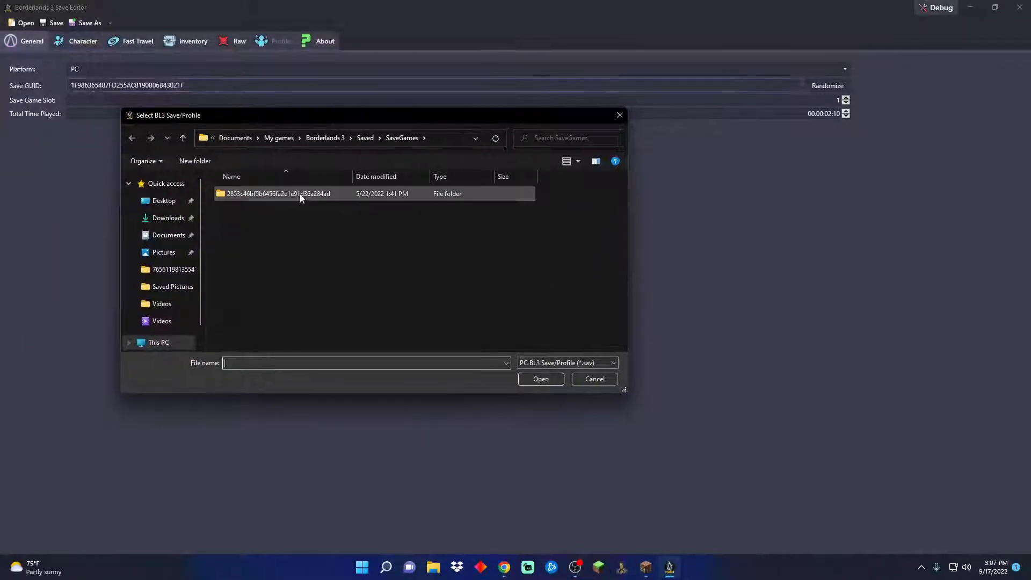
pyautogui.doubleClick(279, 193)
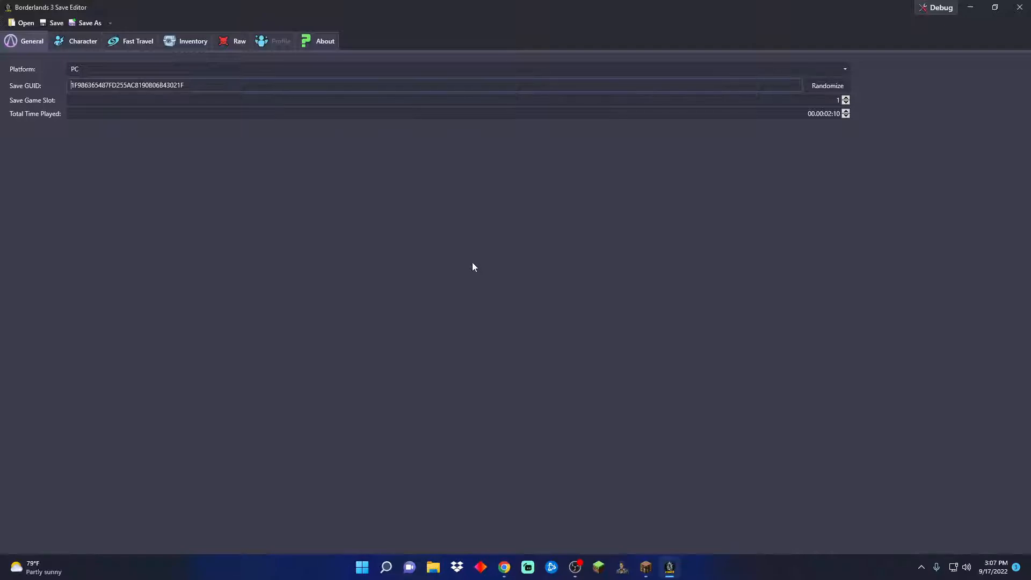
pyautogui.moveTo(86, 22)
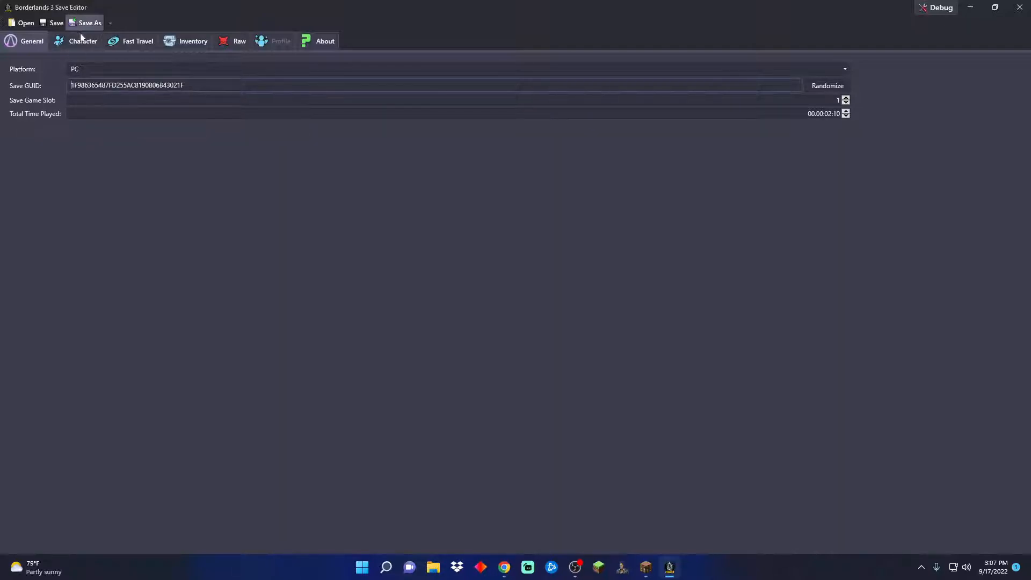
# Give FL4K the Yok4i head and Urban Blammo skin on the Character page
pyautogui.click(83, 40)
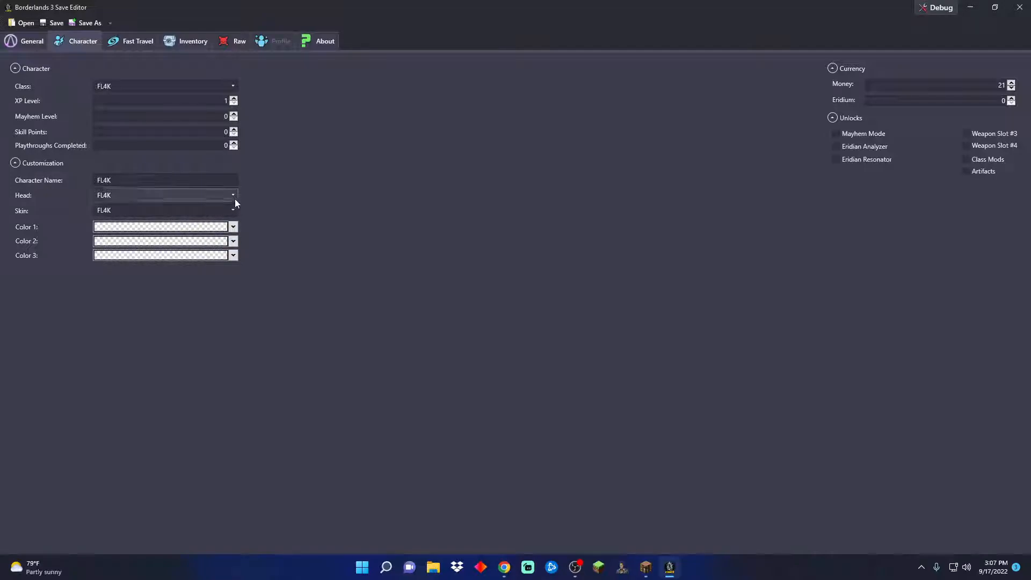
pyautogui.click(233, 194)
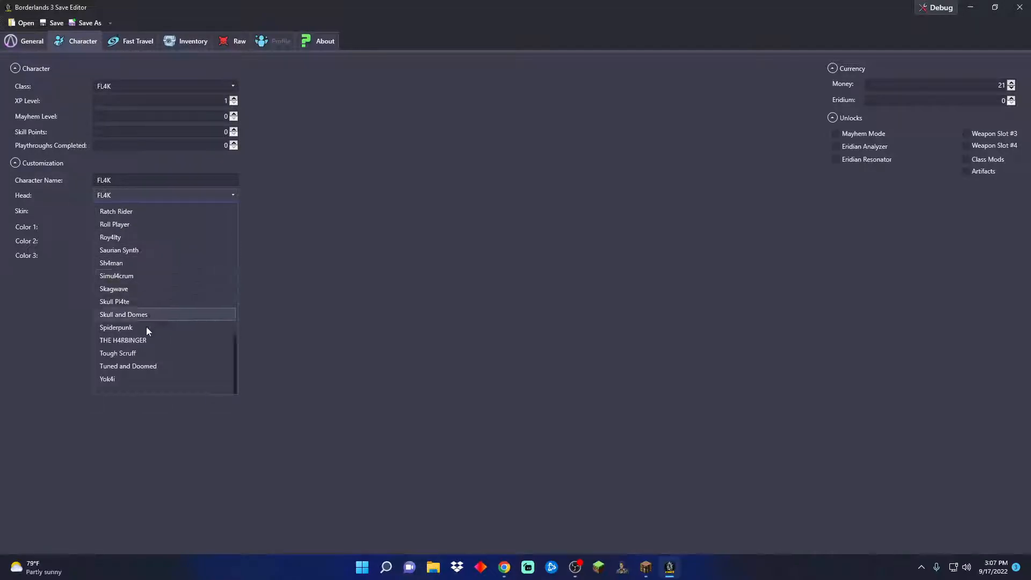
pyautogui.click(107, 379)
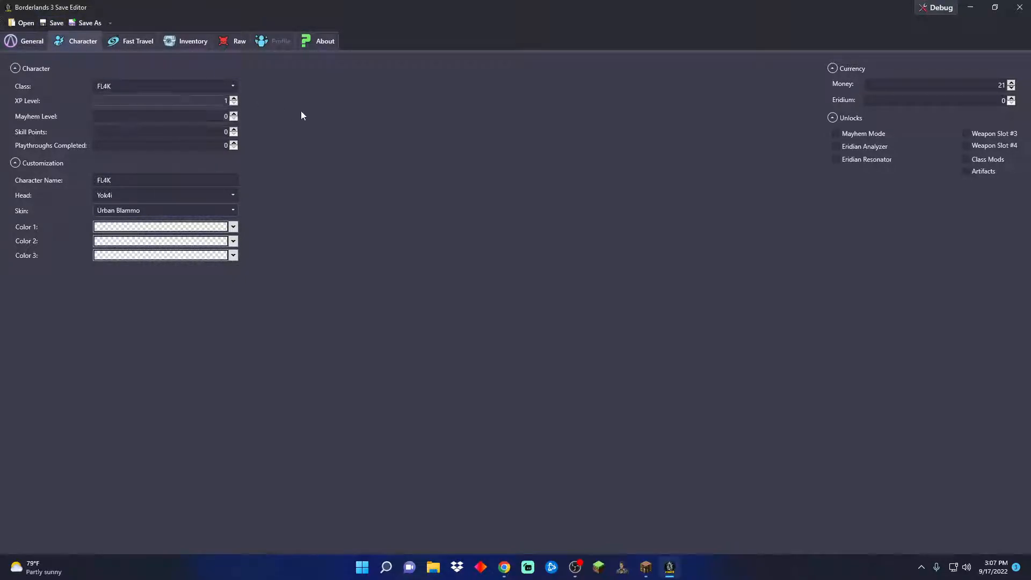
pyautogui.click(193, 41)
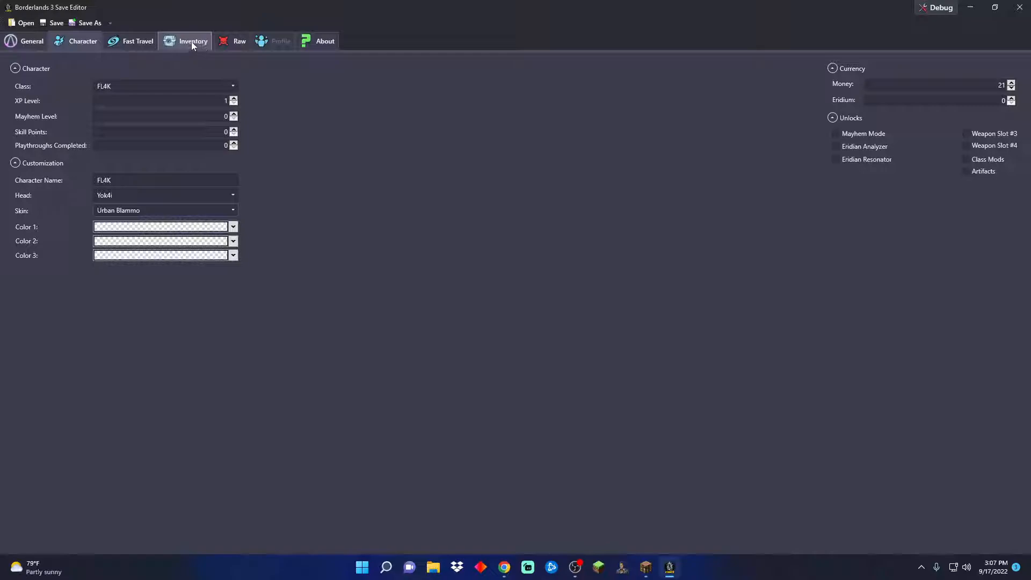
# Mark the fast-travel teleporters as visited and save the edited file
pyautogui.click(136, 41)
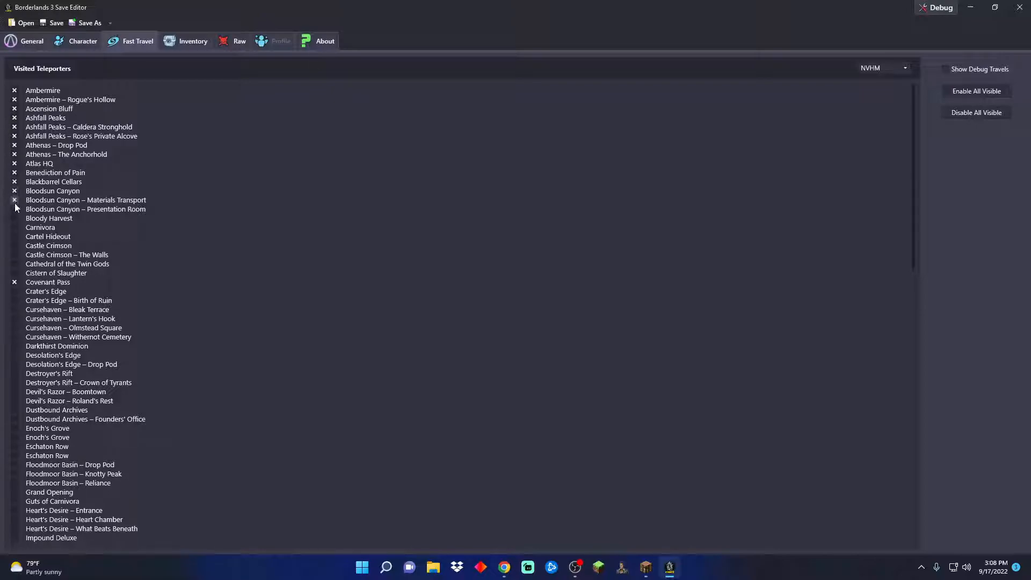
pyautogui.click(14, 218)
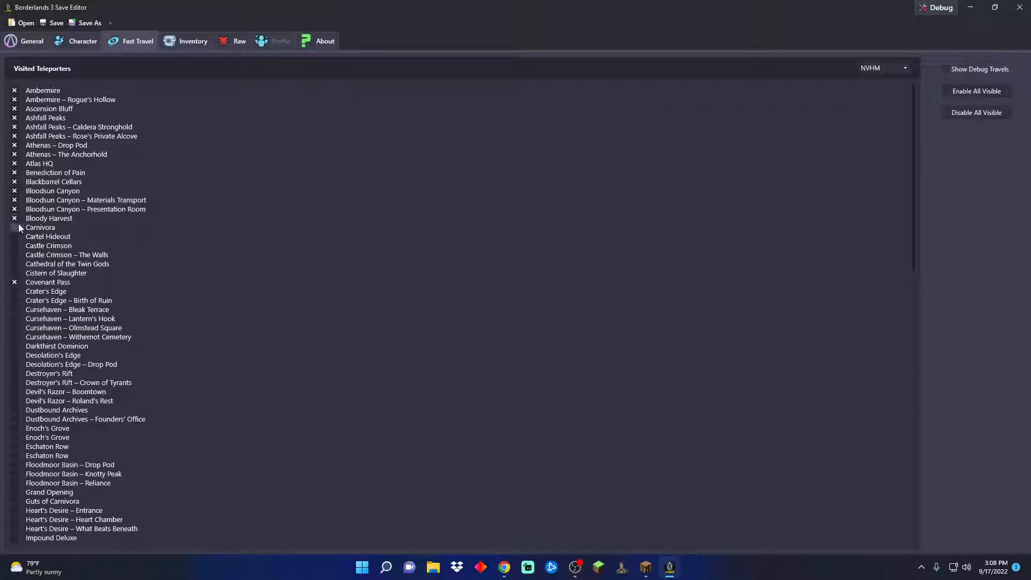
pyautogui.scroll(-3)
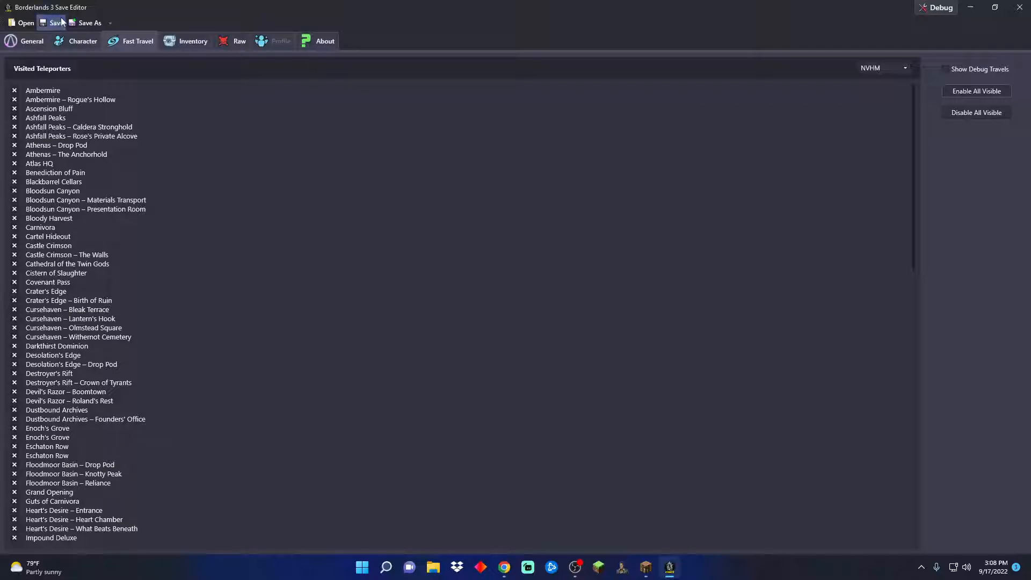
pyautogui.moveTo(64, 28)
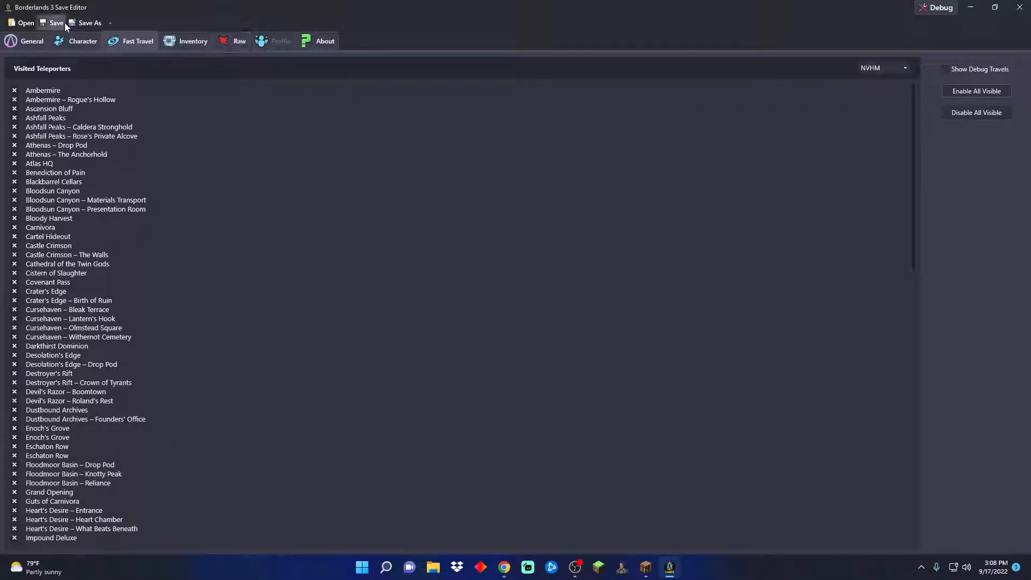
pyautogui.click(192, 40)
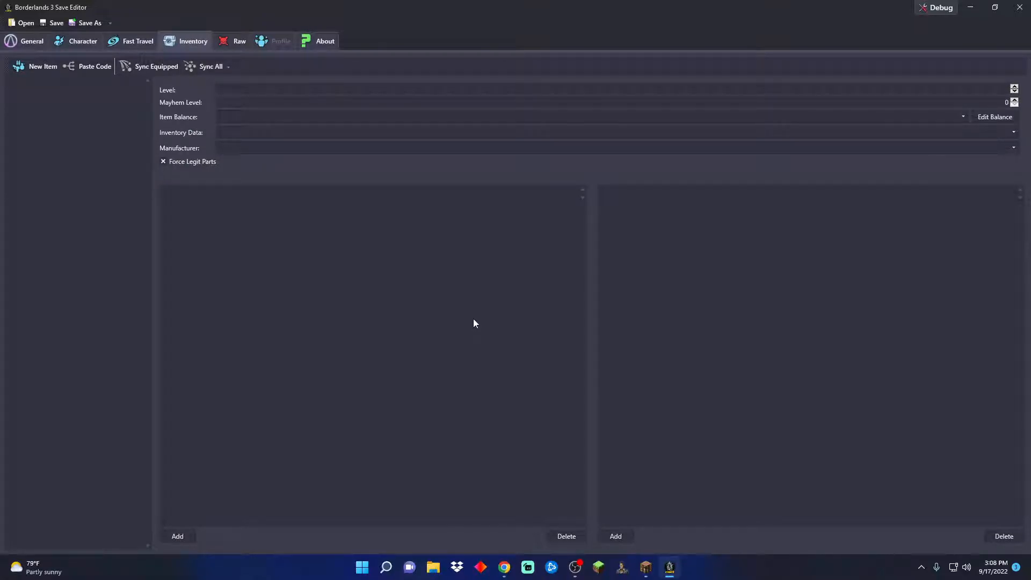
pyautogui.moveTo(564, 274)
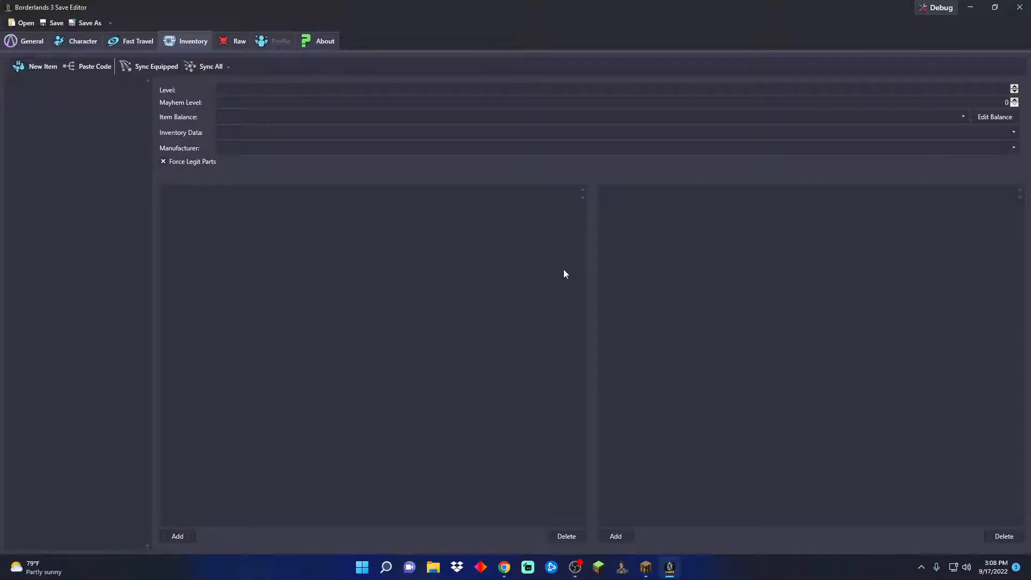
pyautogui.moveTo(578, 301)
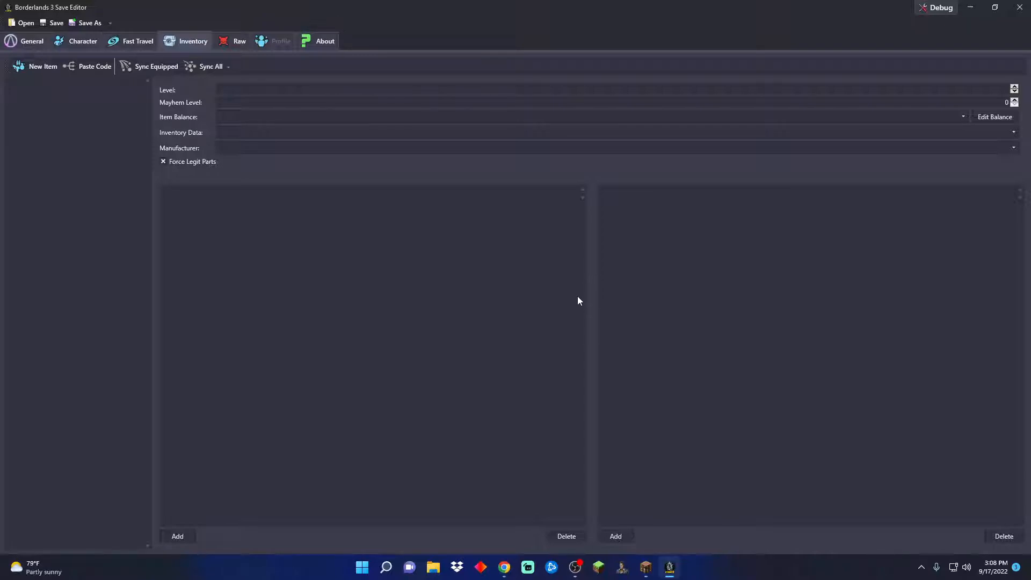
pyautogui.moveTo(81, 111)
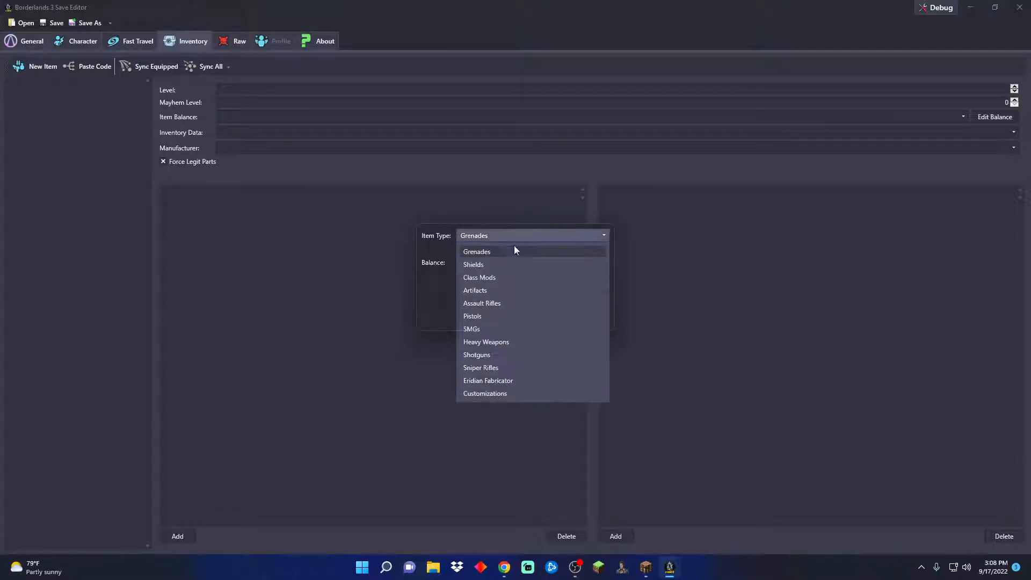
# Create a Grenades item with balance InvBalD_GrenadeMod_04_VeryRare
pyautogui.click(475, 252)
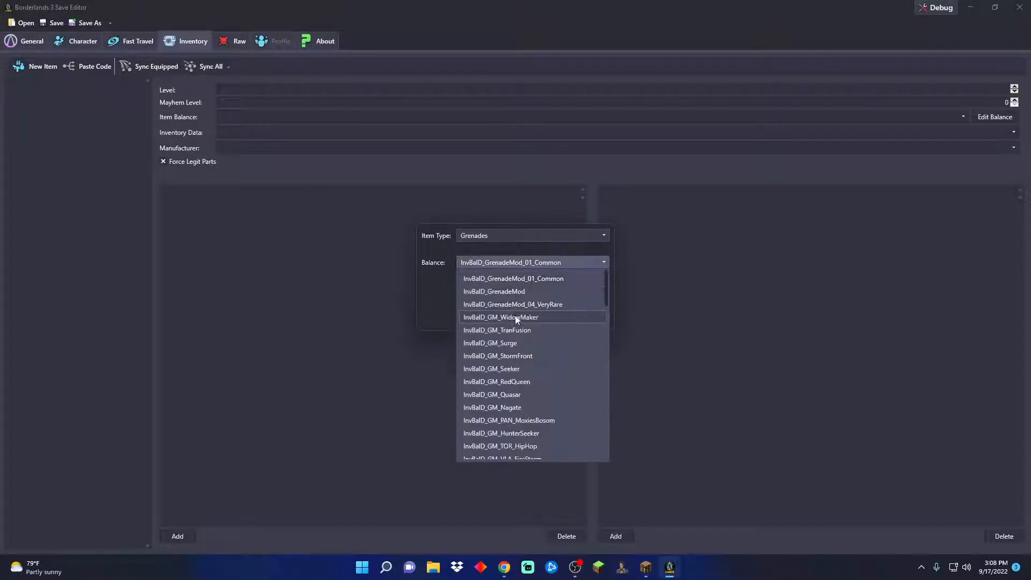
pyautogui.moveTo(551, 336)
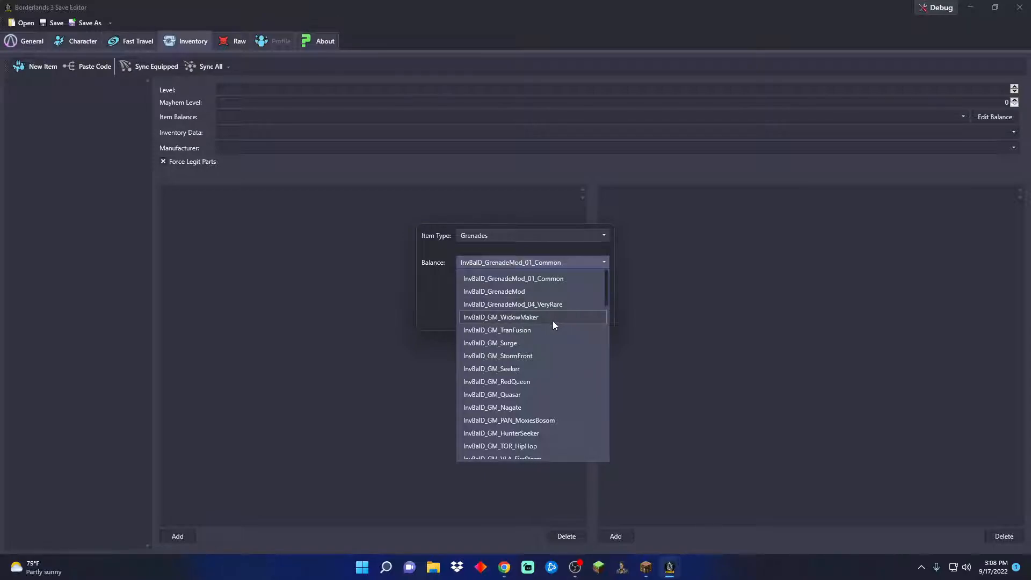
pyautogui.scroll(-3)
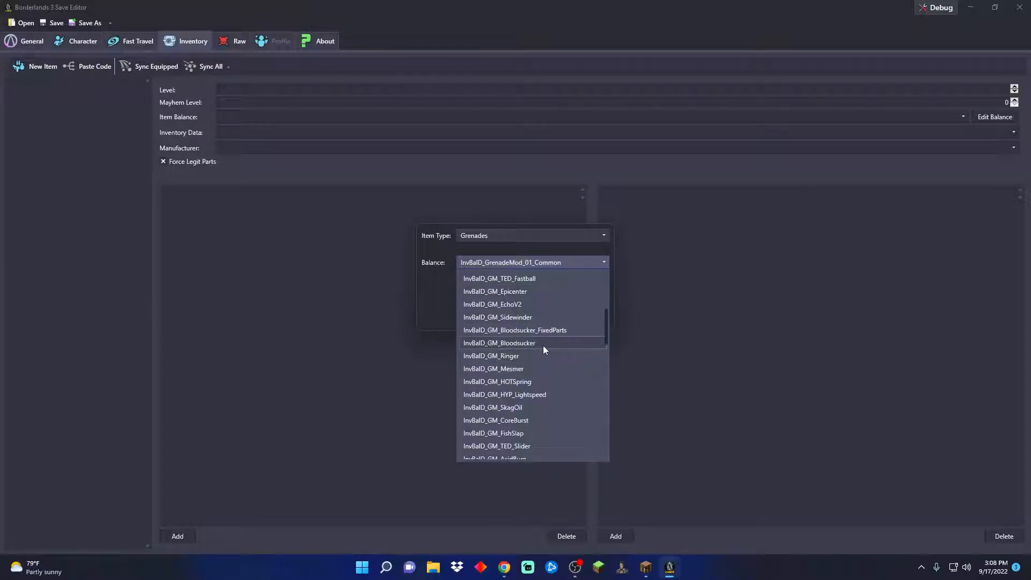
pyautogui.moveTo(554, 394)
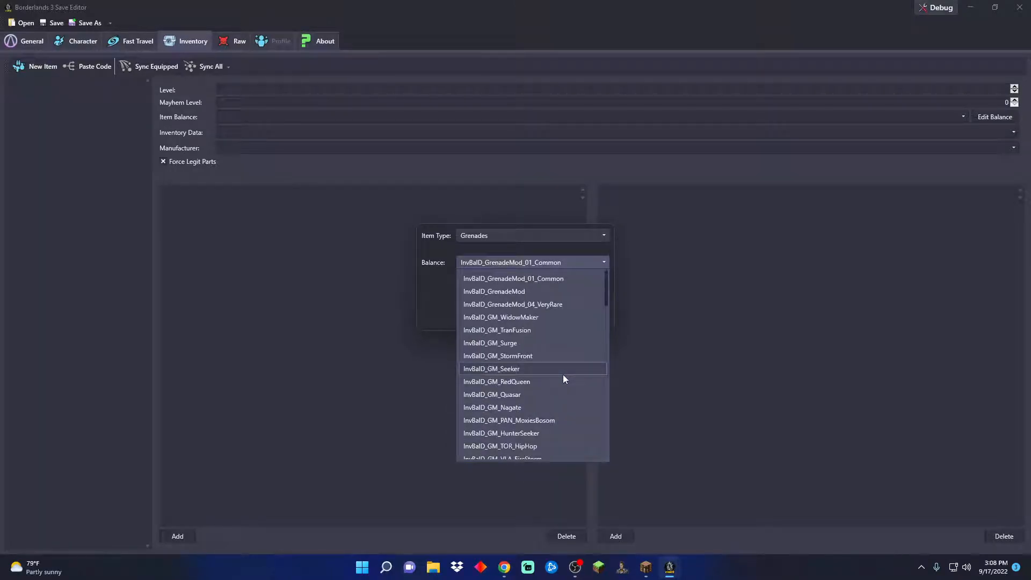
pyautogui.click(513, 304)
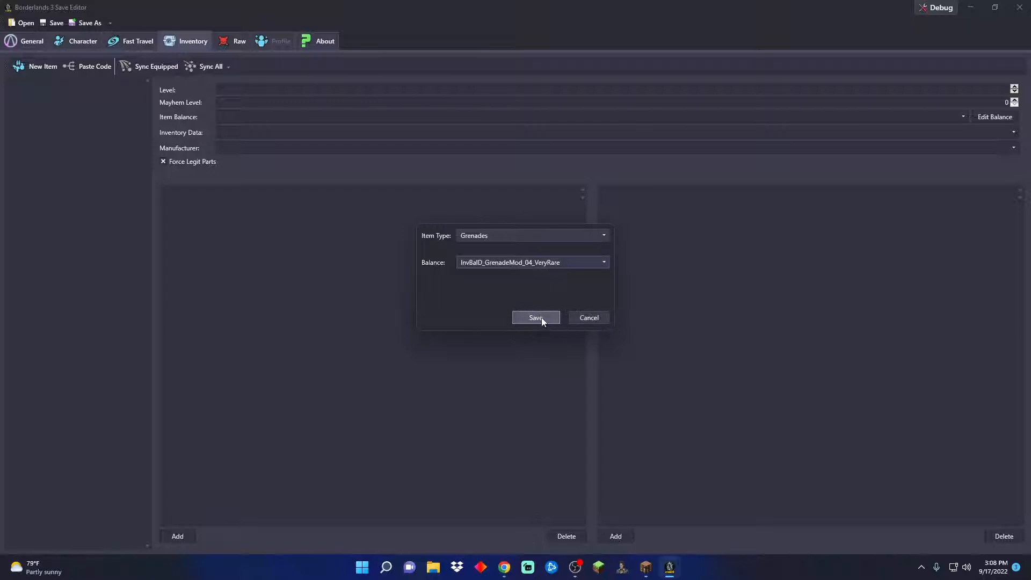
pyautogui.click(535, 318)
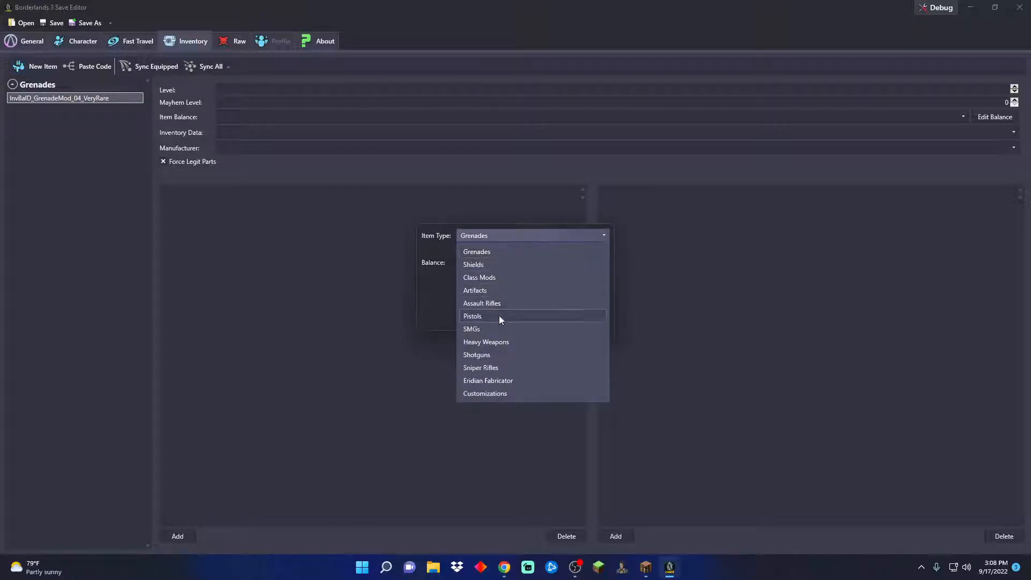
# Create a Pistols item with balance Balance_PS_JAK_Maggie
pyautogui.click(473, 316)
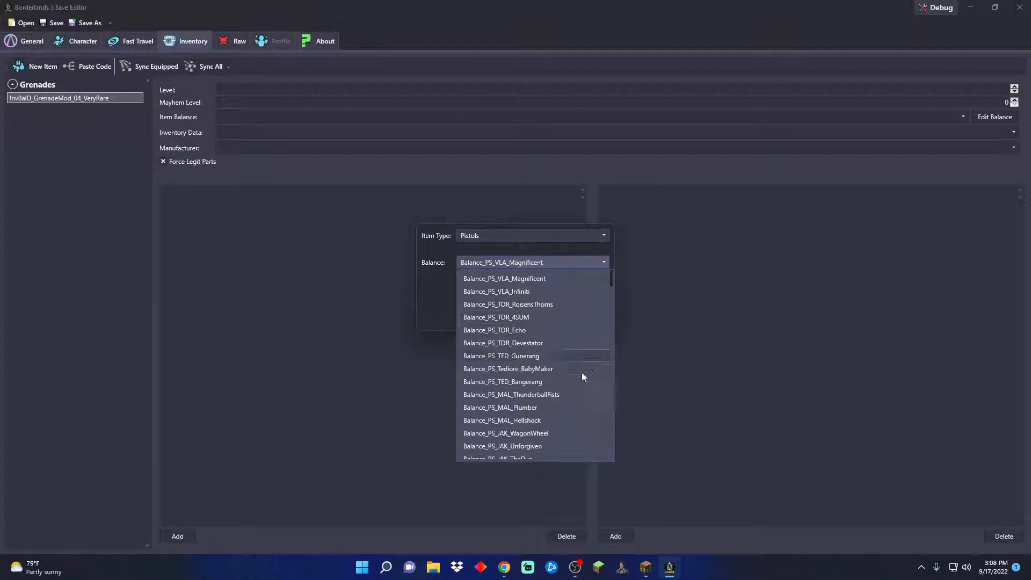
pyautogui.scroll(-3)
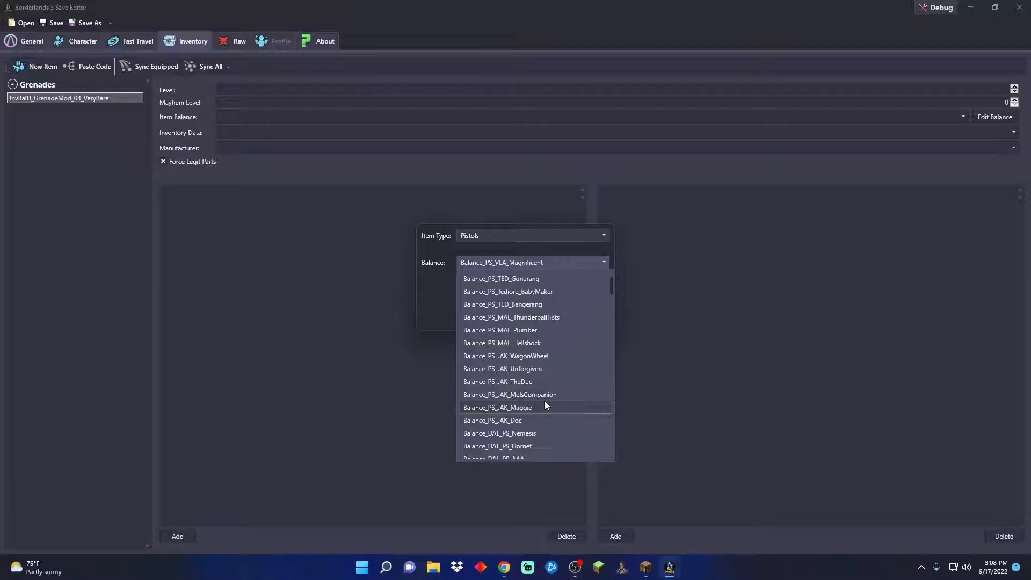
pyautogui.scroll(-3)
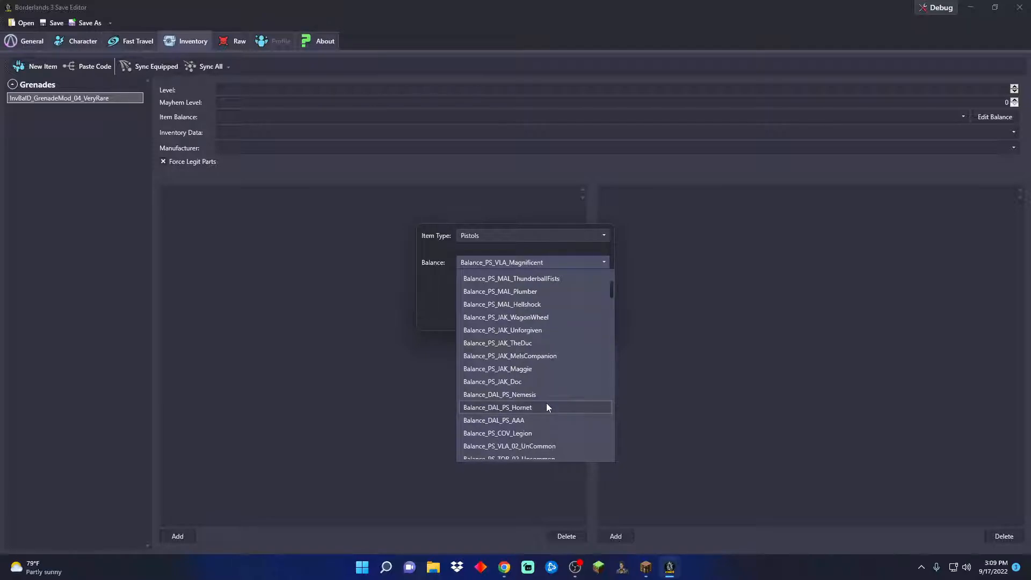
pyautogui.scroll(-3)
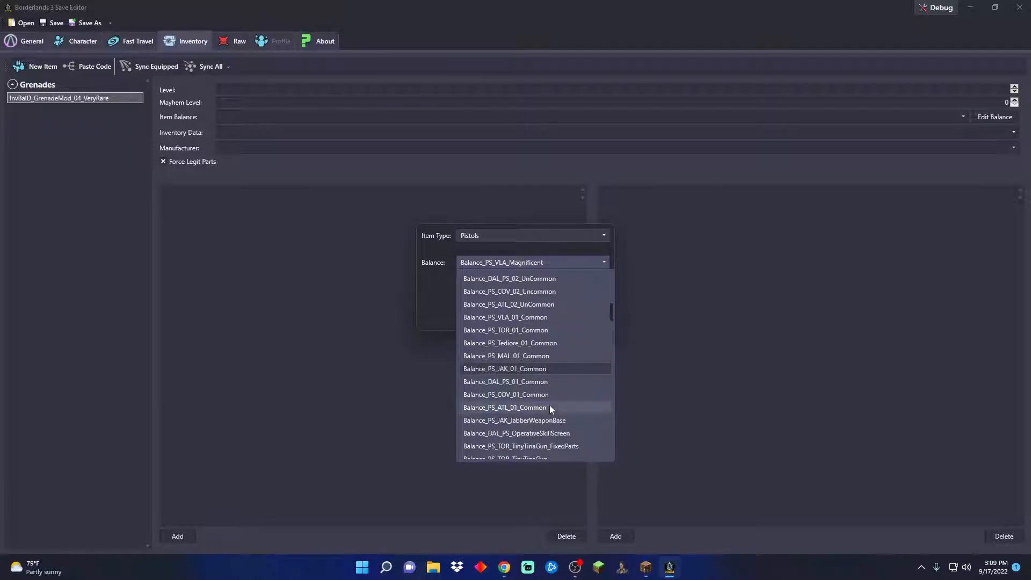
pyautogui.scroll(-3)
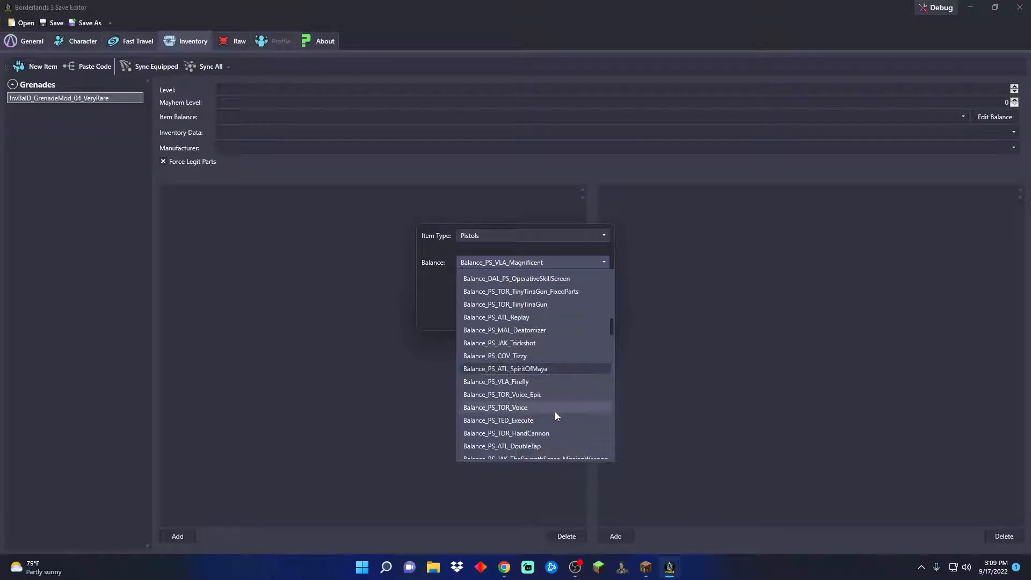
pyautogui.scroll(-3)
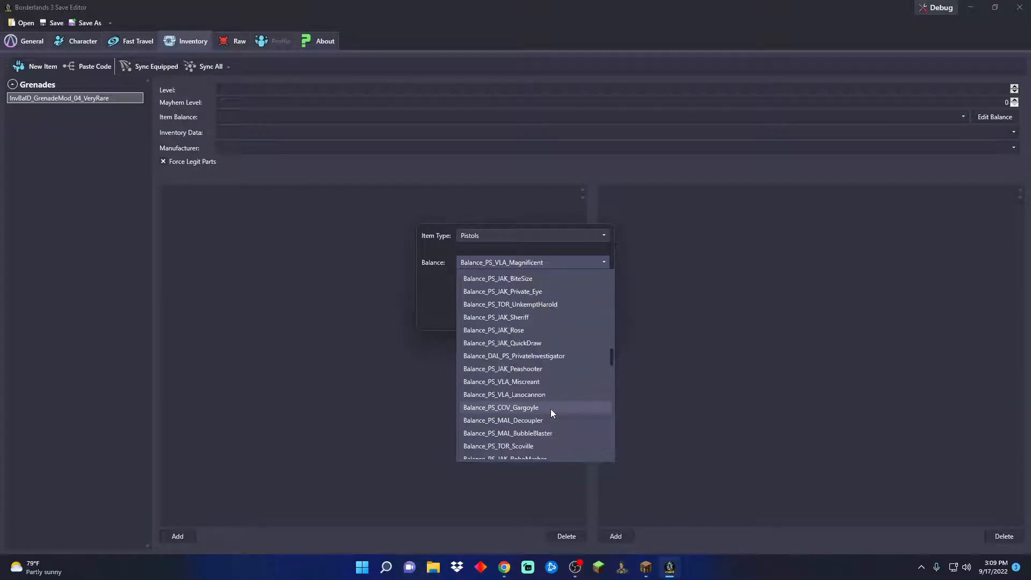
pyautogui.scroll(-3)
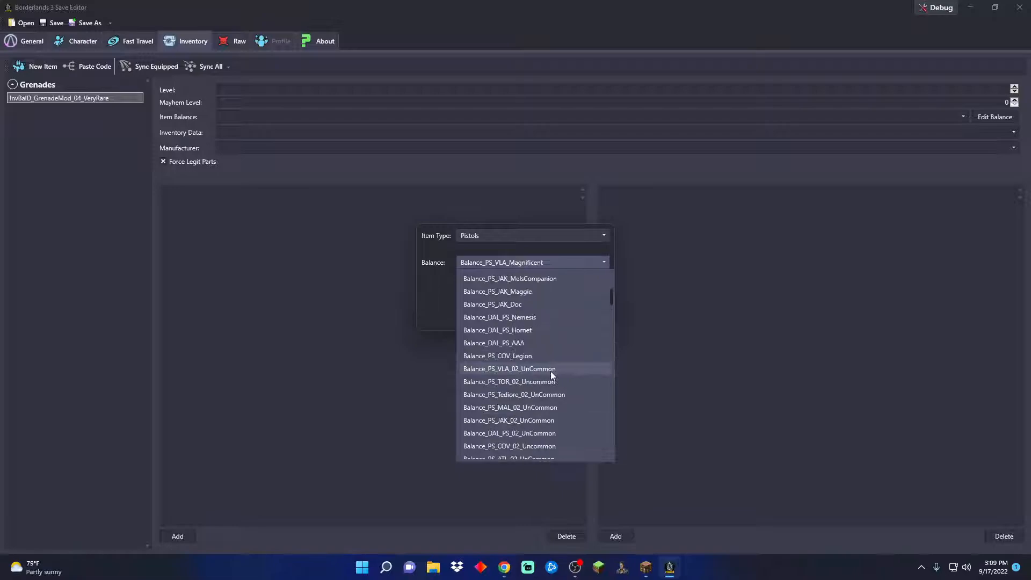
pyautogui.click(497, 291)
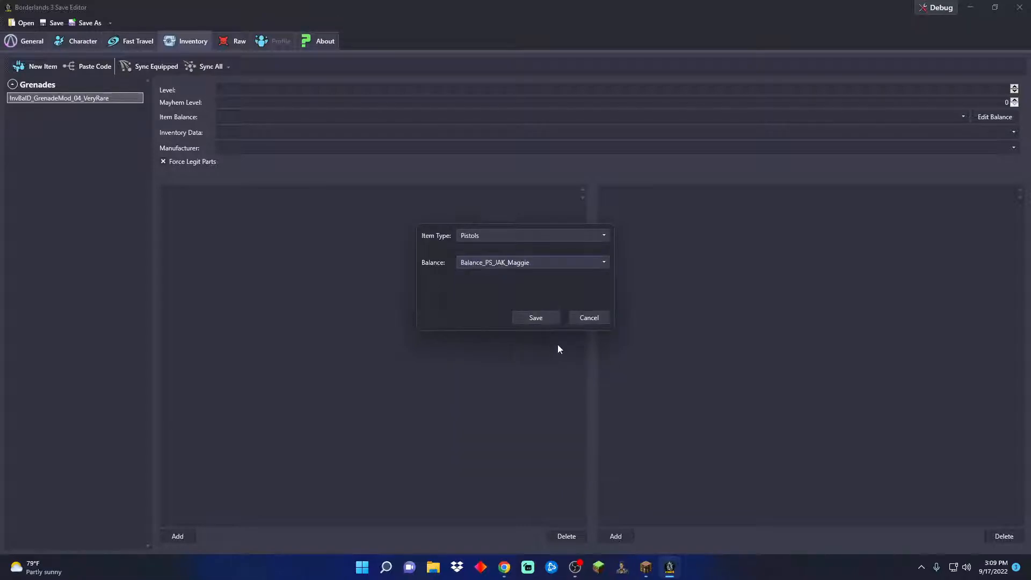
pyautogui.click(535, 317)
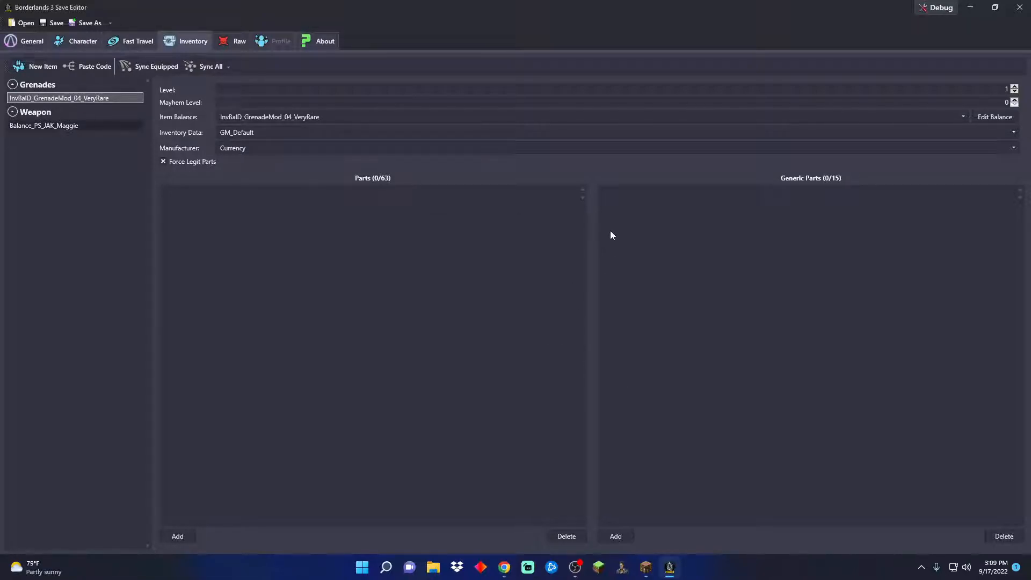
pyautogui.moveTo(239, 125)
pyautogui.write('28')
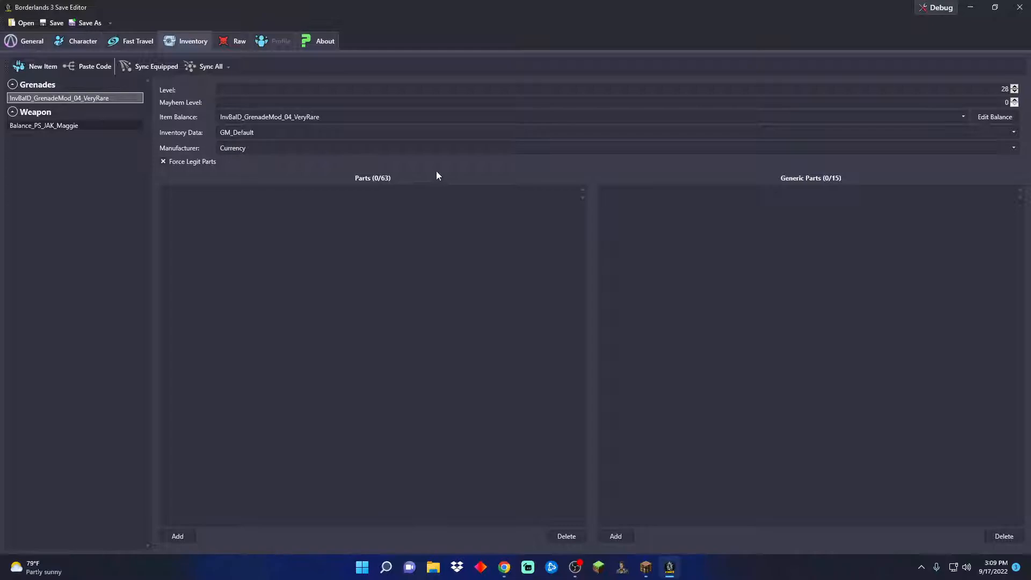
pyautogui.moveTo(879, 172)
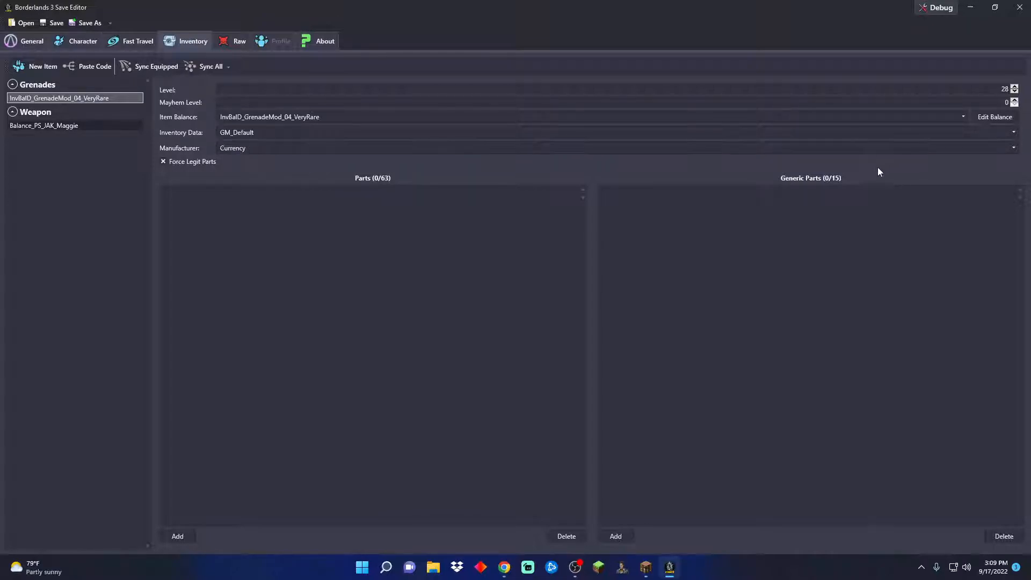
pyautogui.moveTo(221, 186)
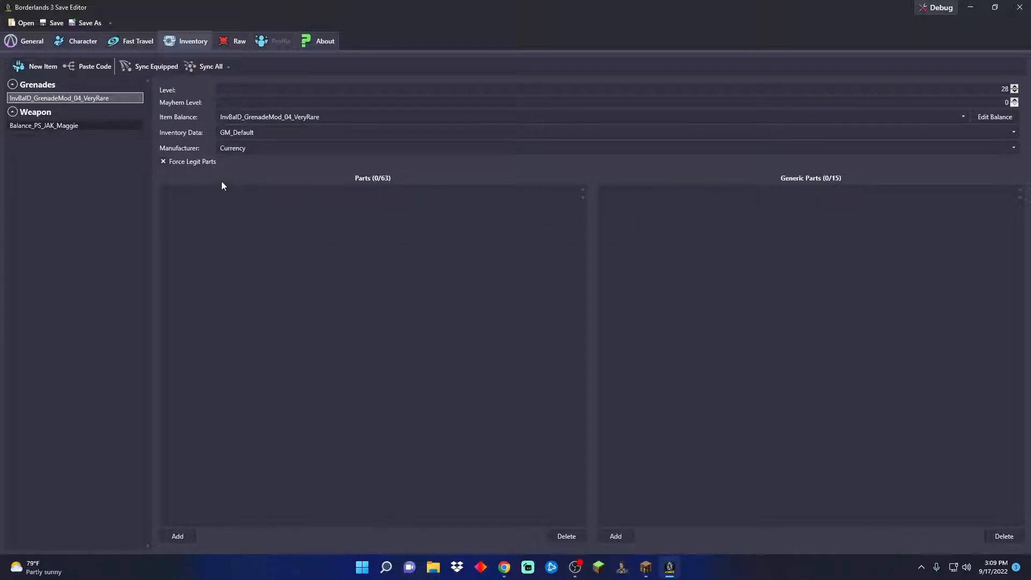
pyautogui.moveTo(212, 235)
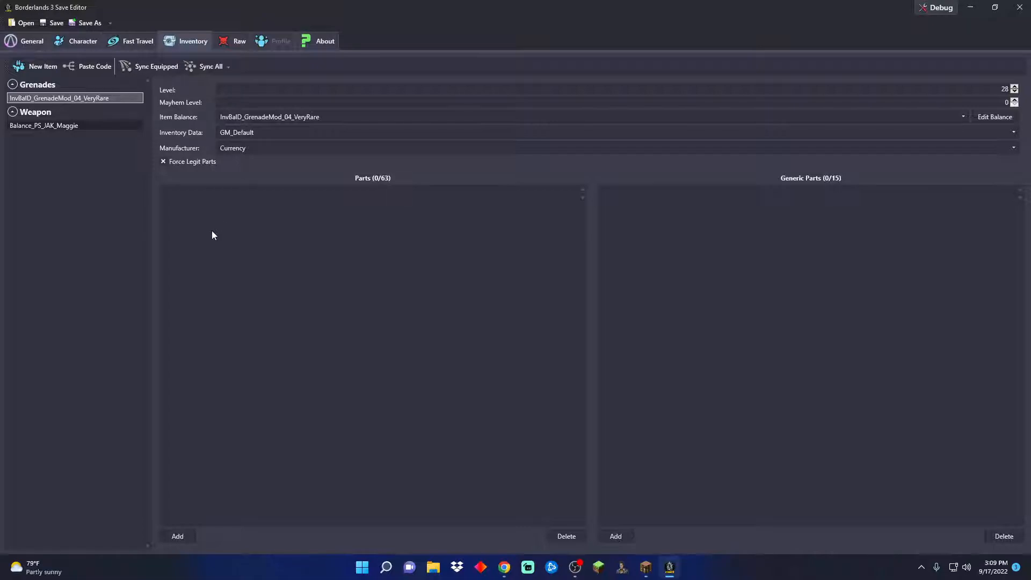
pyautogui.moveTo(195, 243)
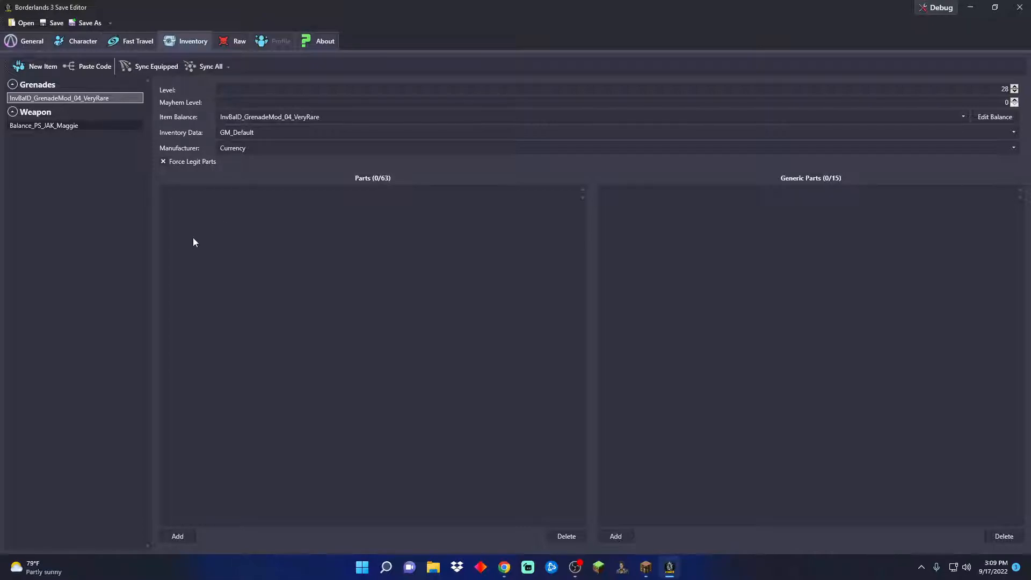
pyautogui.moveTo(147, 255)
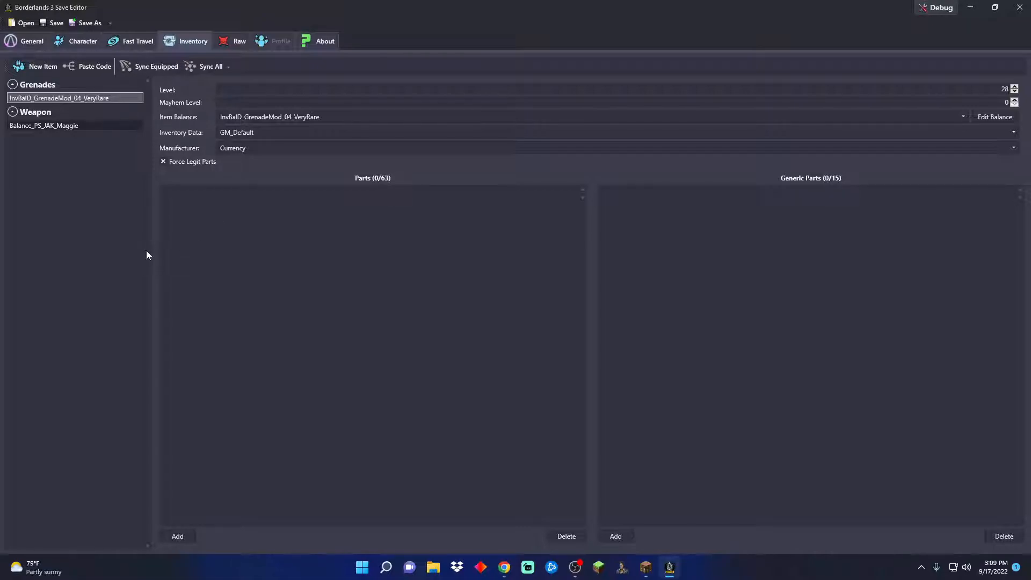
pyautogui.moveTo(248, 277)
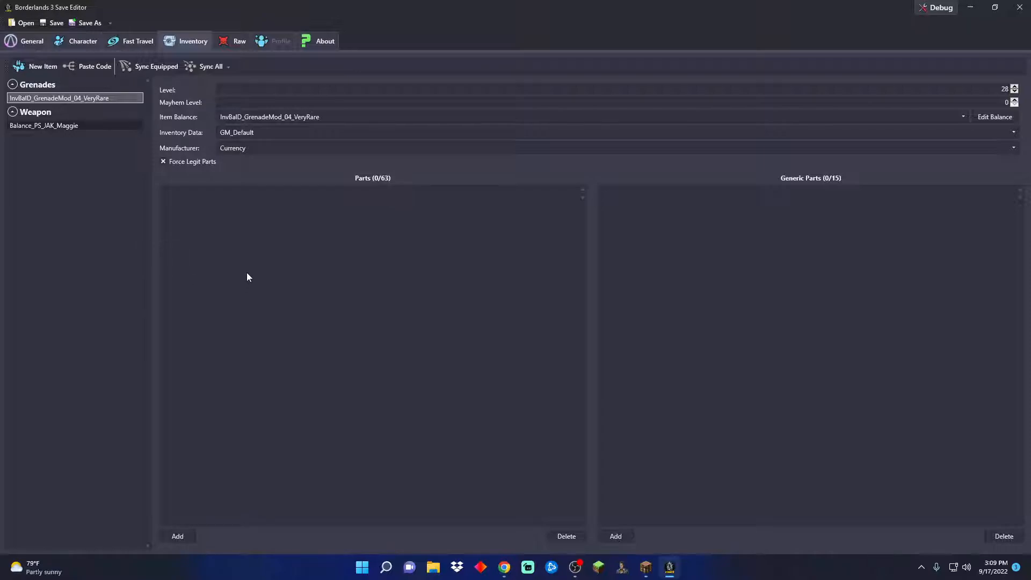
pyautogui.moveTo(242, 282)
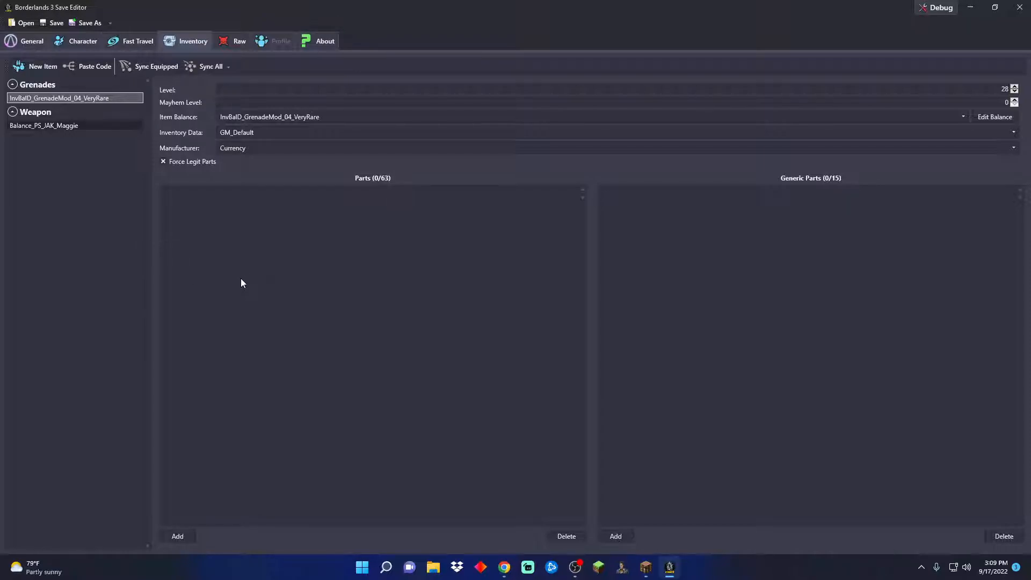
pyautogui.moveTo(236, 291)
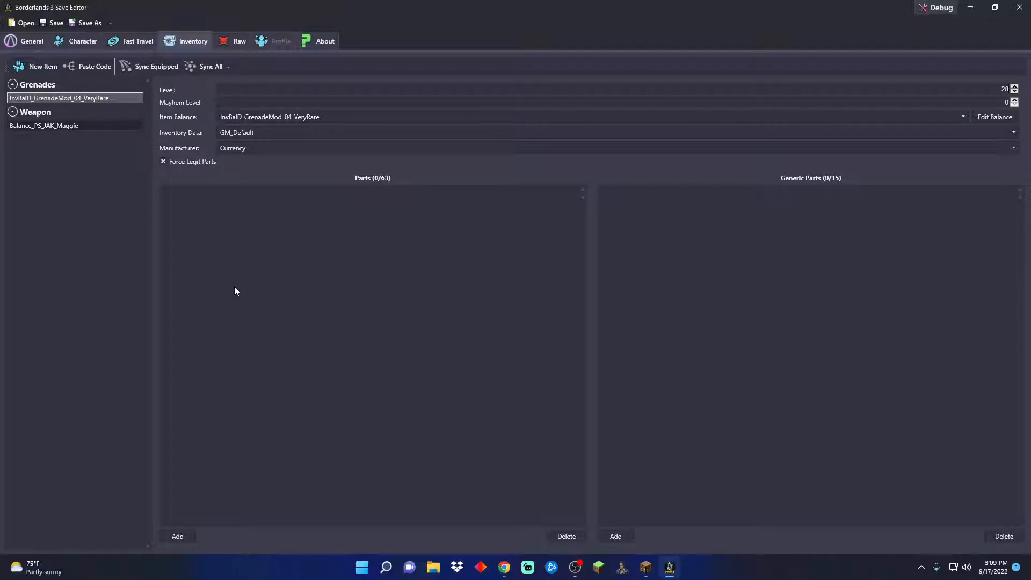
pyautogui.moveTo(191, 222)
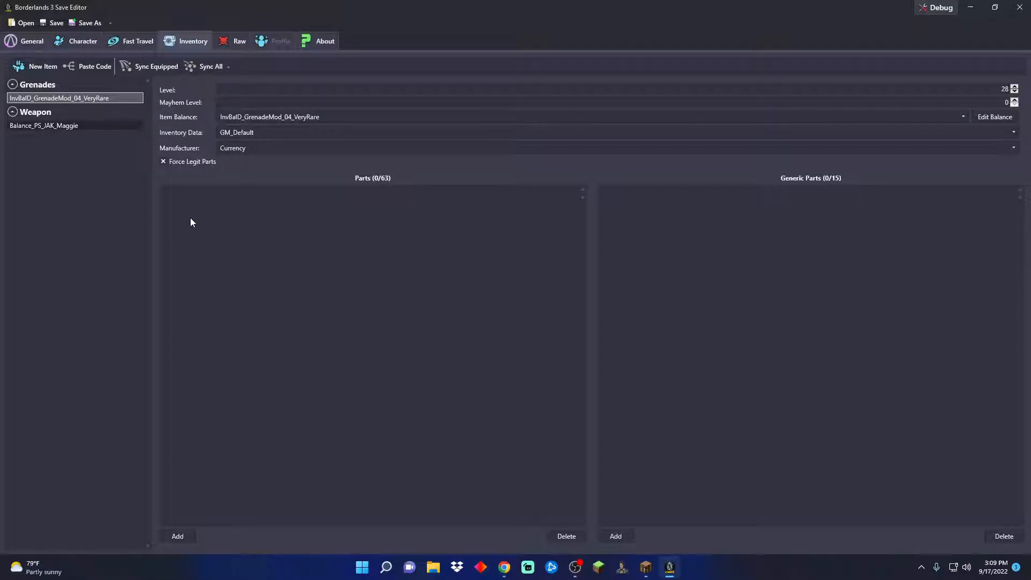
pyautogui.moveTo(274, 247)
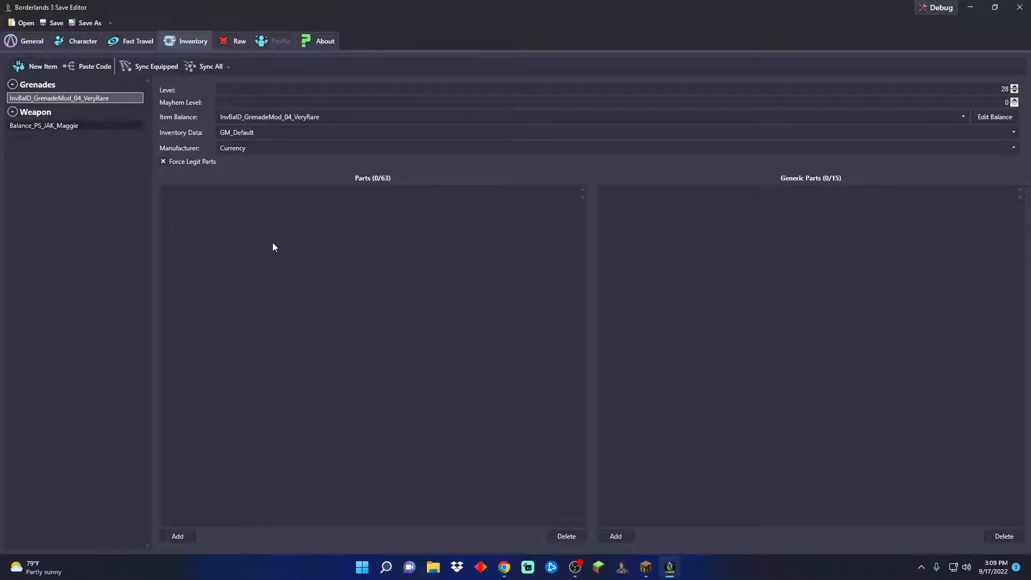
pyautogui.moveTo(264, 238)
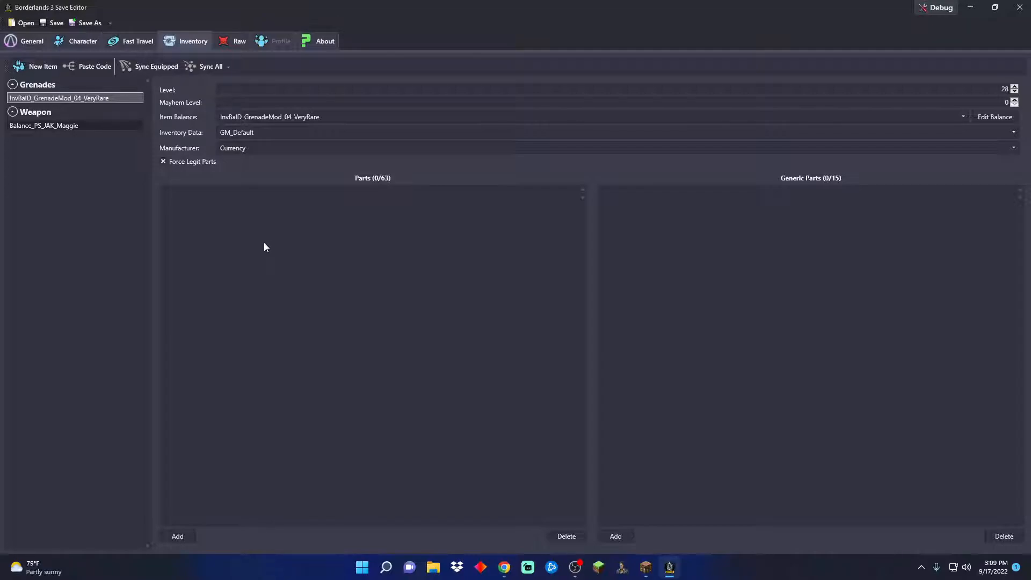
pyautogui.moveTo(256, 246)
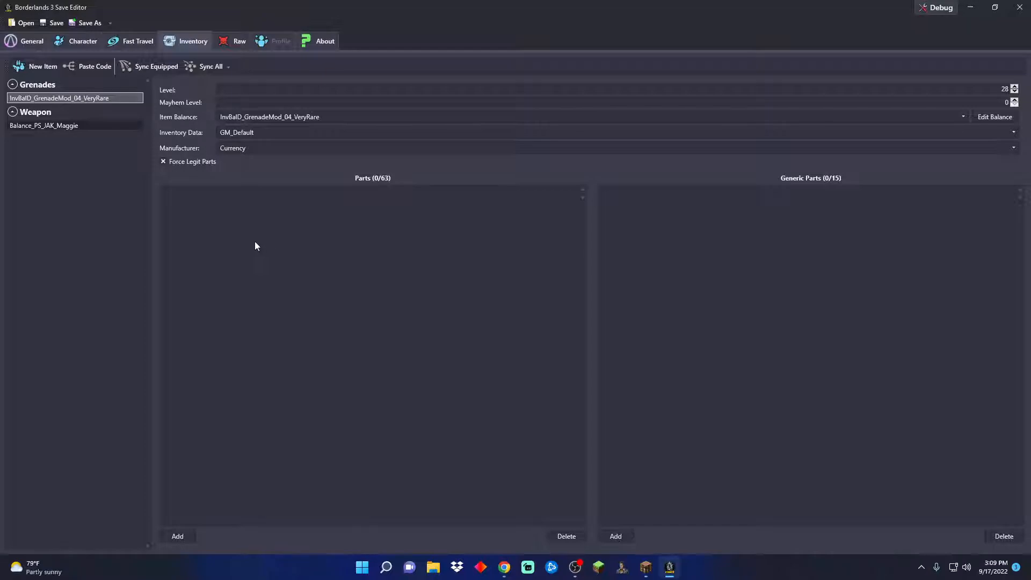
pyautogui.moveTo(234, 253)
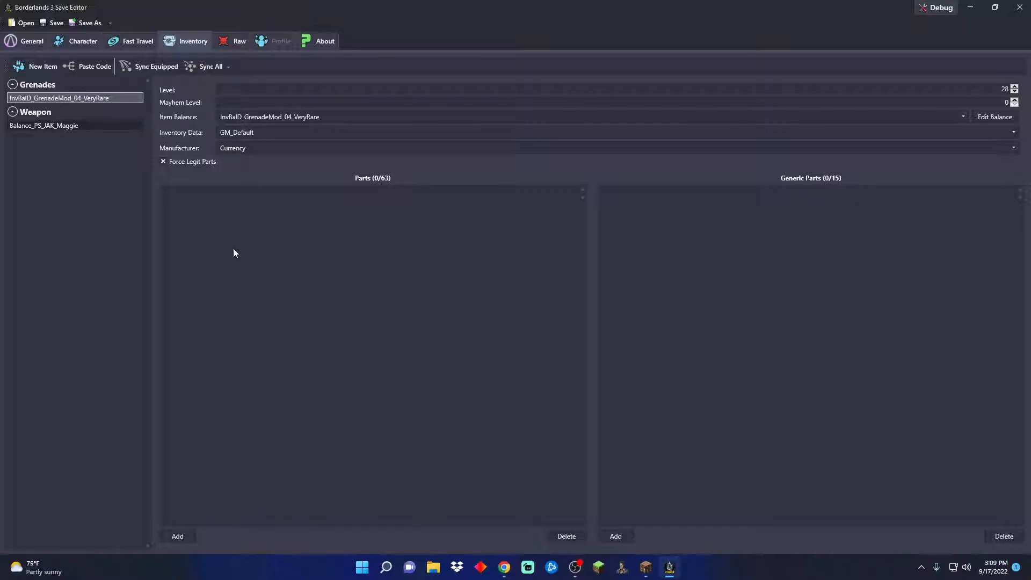
pyautogui.moveTo(256, 314)
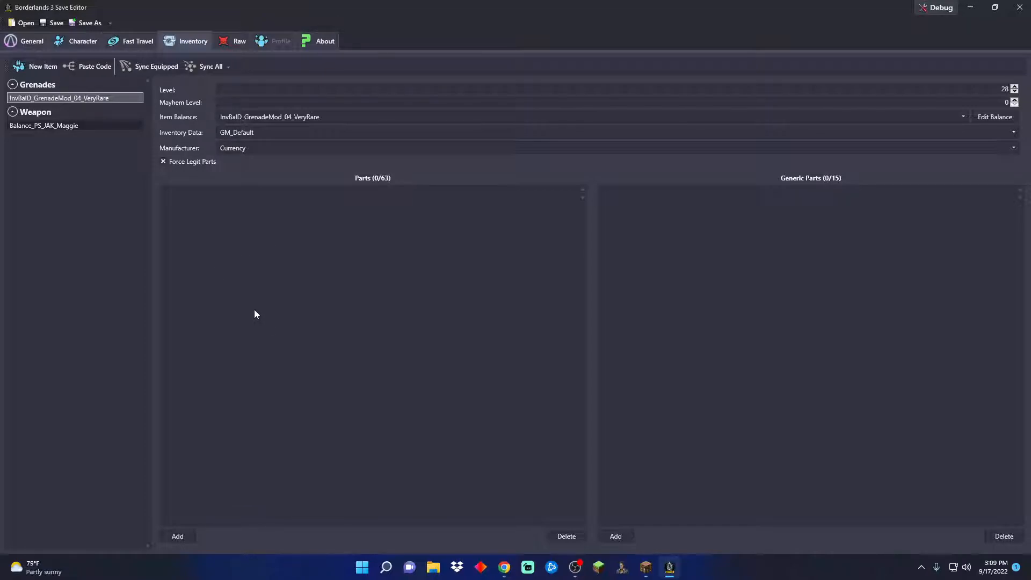
pyautogui.moveTo(256, 269)
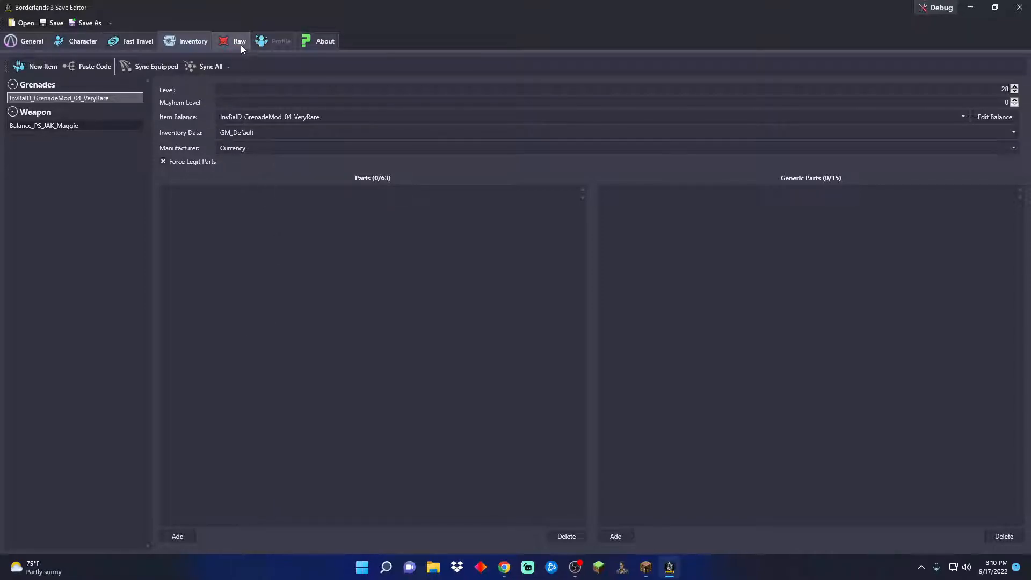
# View the raw save data fields after setting the grenade level to 28
pyautogui.click(239, 41)
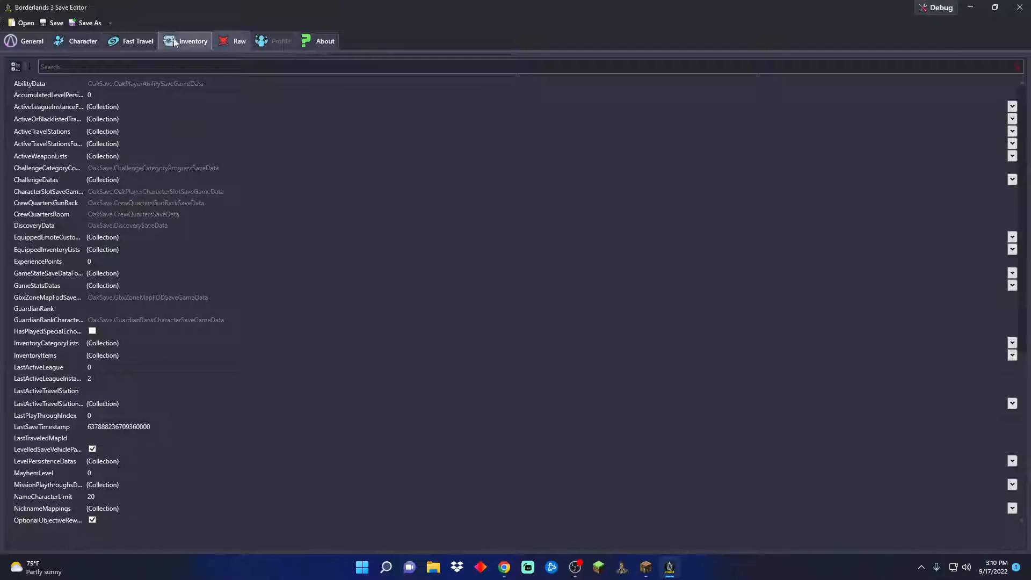
pyautogui.click(324, 41)
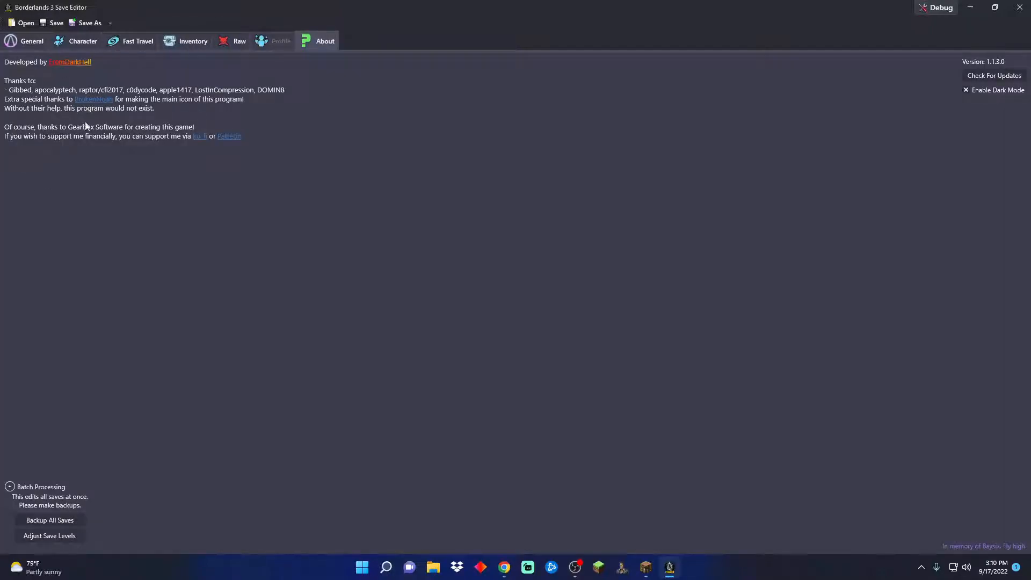
pyautogui.moveTo(227, 138)
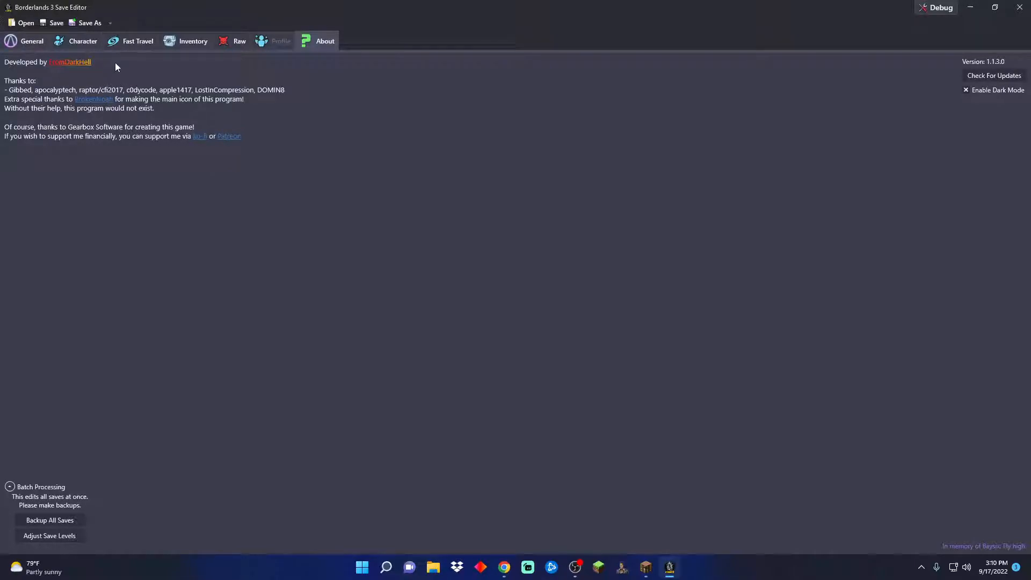
pyautogui.moveTo(121, 71)
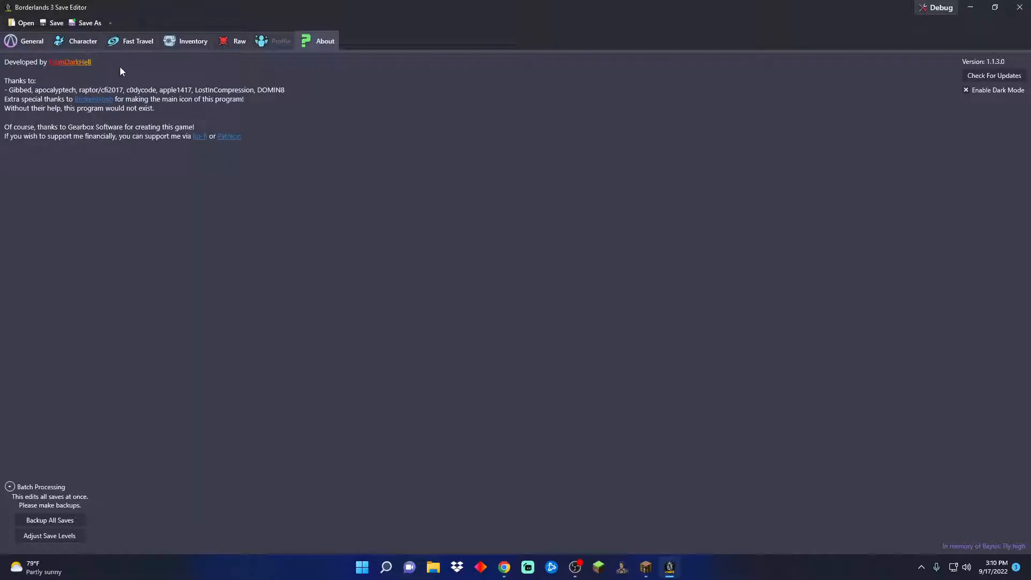
pyautogui.moveTo(208, 219)
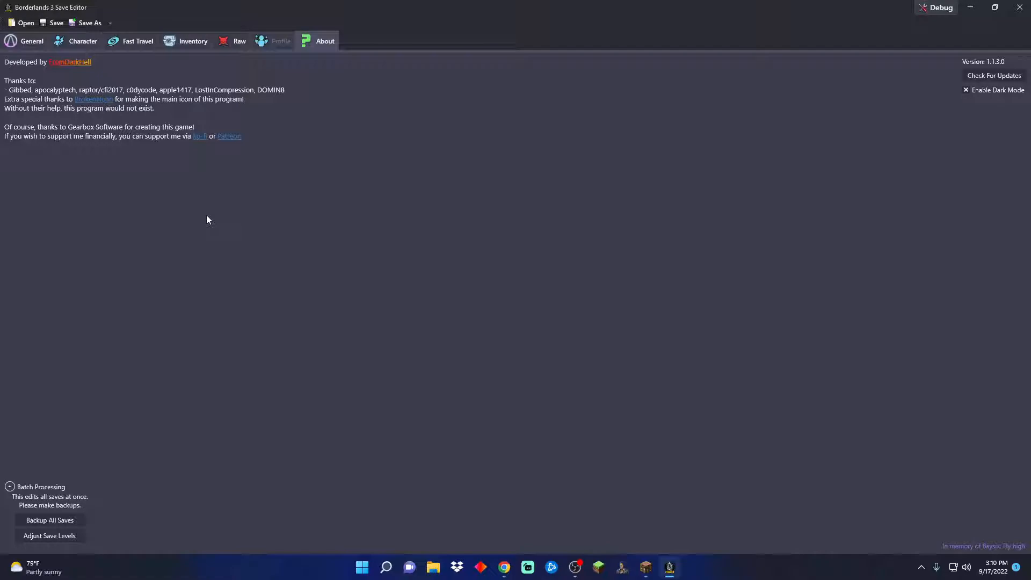
pyautogui.moveTo(131, 200)
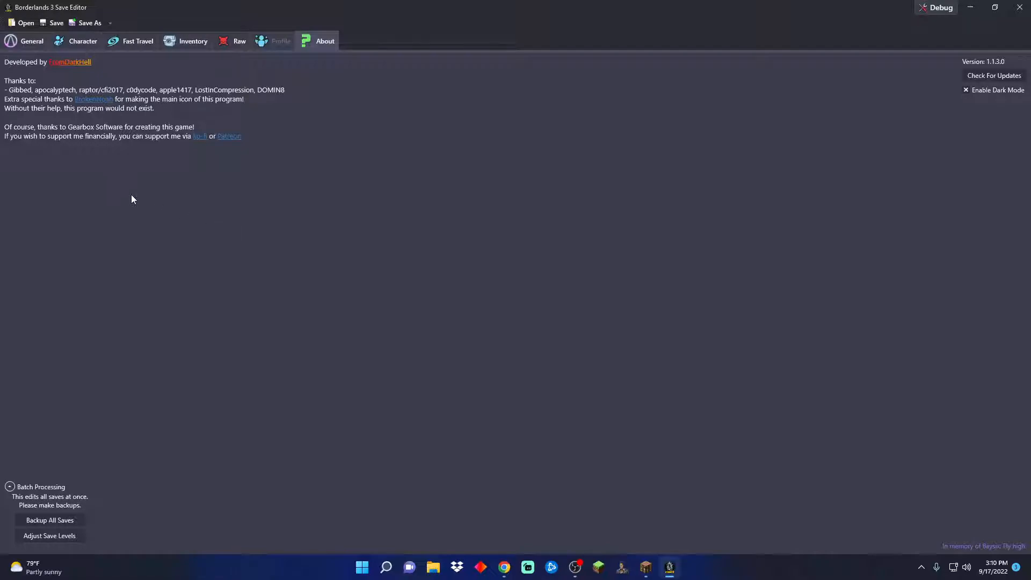
pyautogui.moveTo(778, 129)
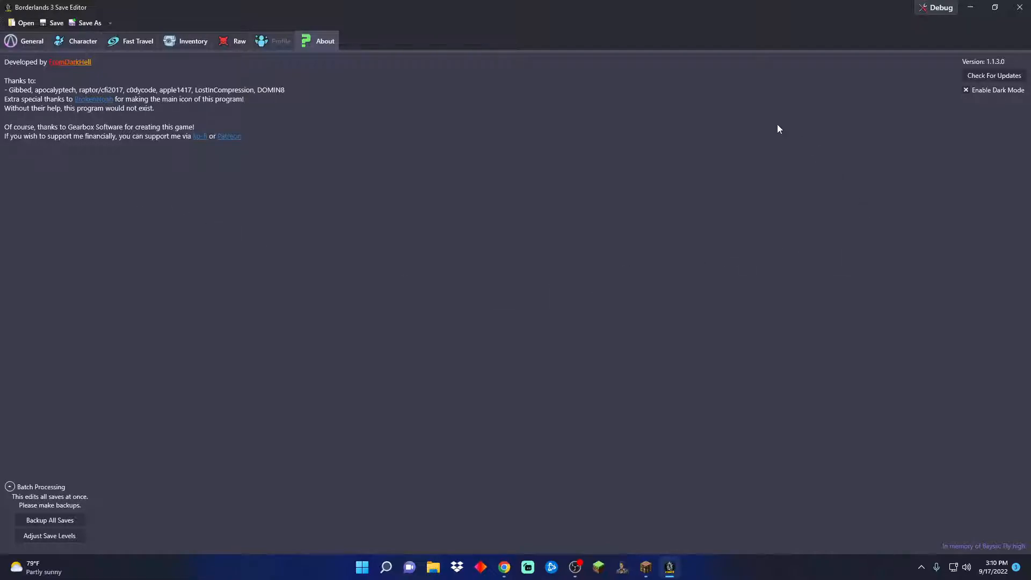
pyautogui.click(31, 41)
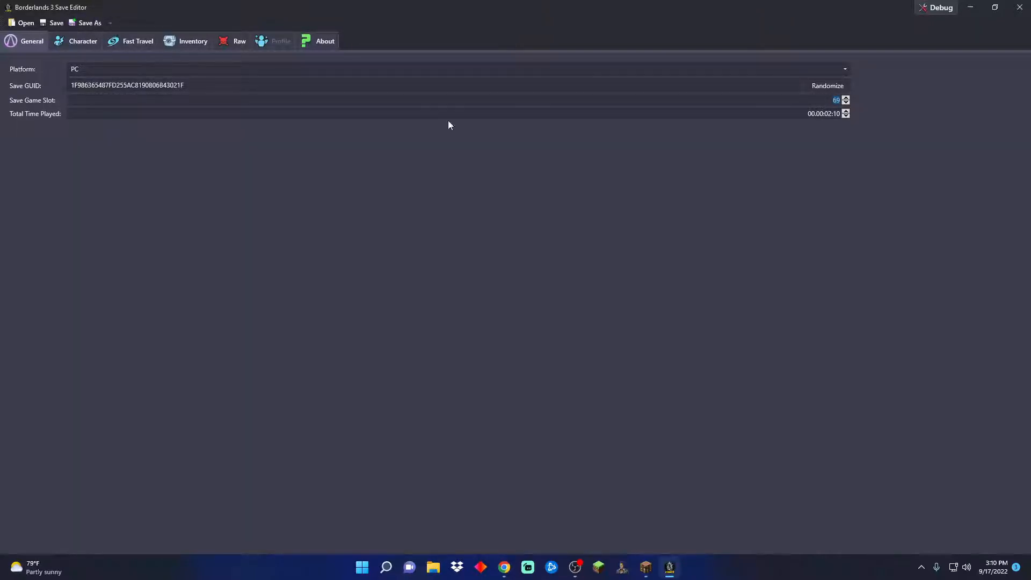
pyautogui.moveTo(319, 228)
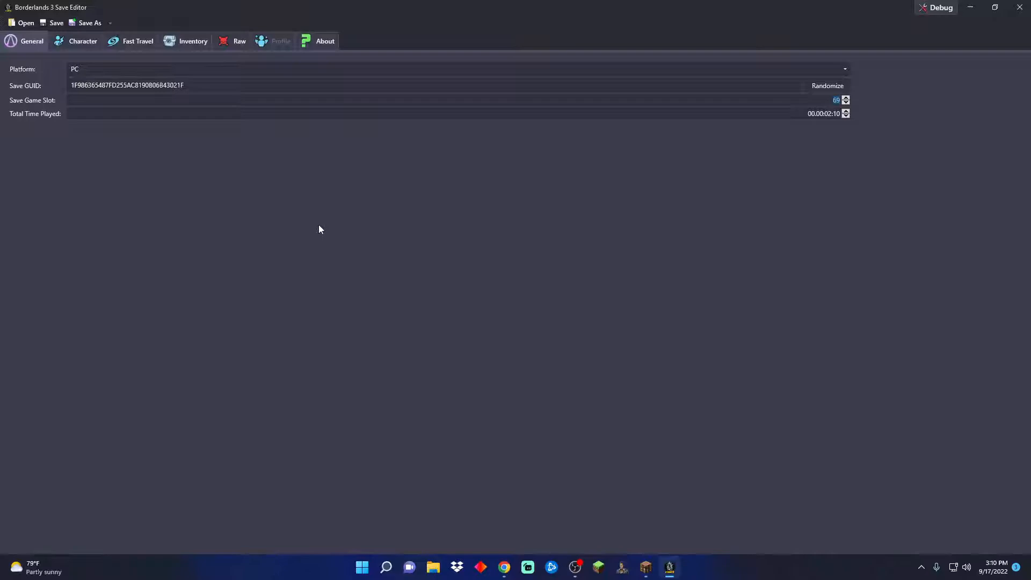
# Return to the inventory listing the level-28 grenade mod and Maggie pistol
pyautogui.click(83, 40)
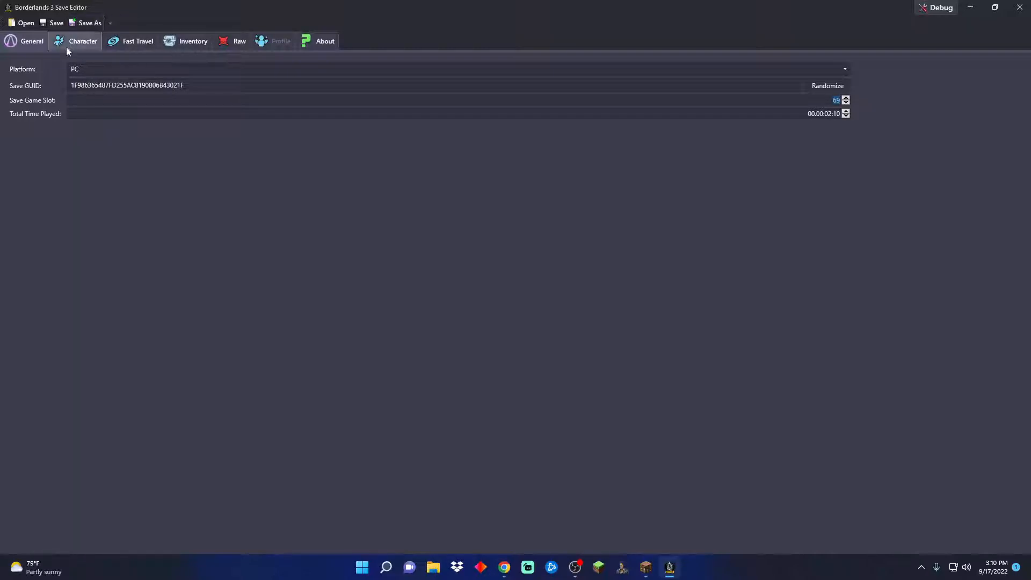
pyautogui.click(193, 41)
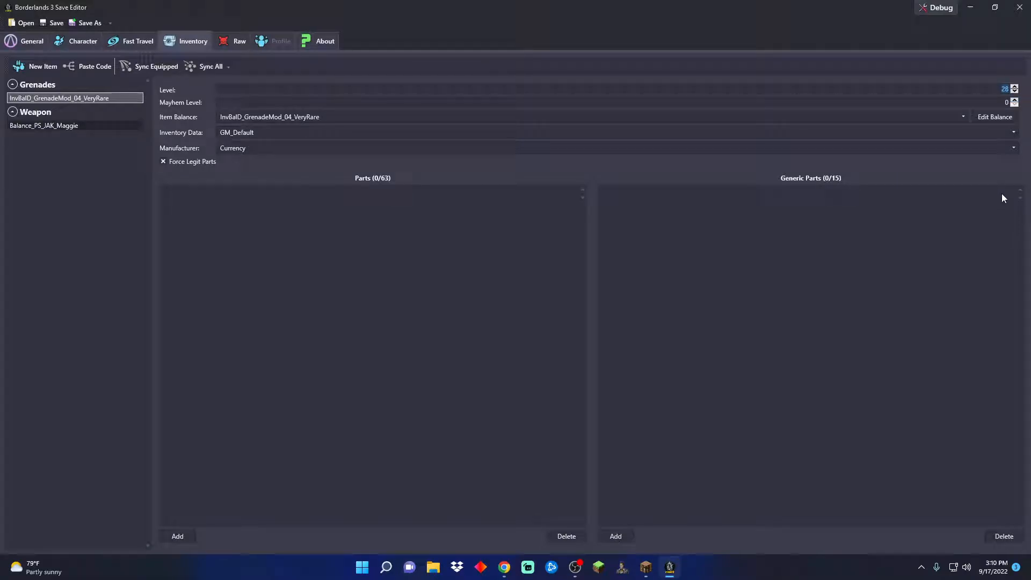
# Set the grenade mod and the Maggie pistol to item level 69
pyautogui.click(44, 125)
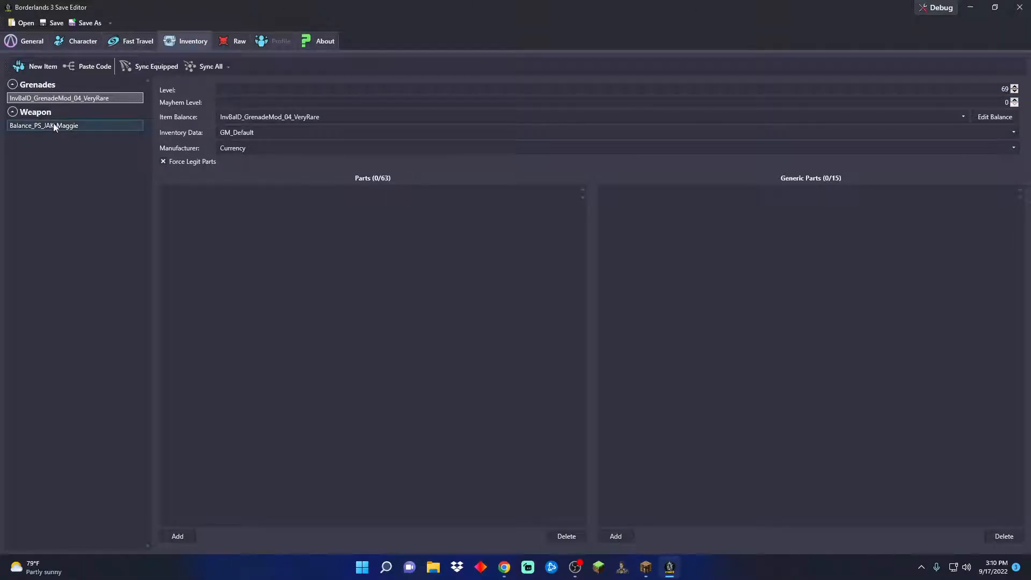
pyautogui.click(74, 125)
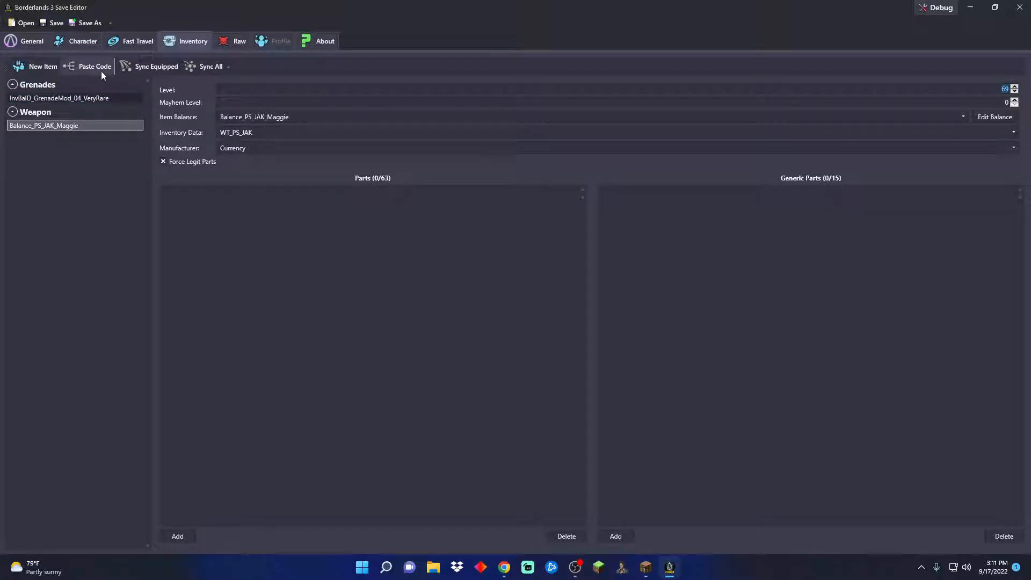
pyautogui.moveTo(38, 226)
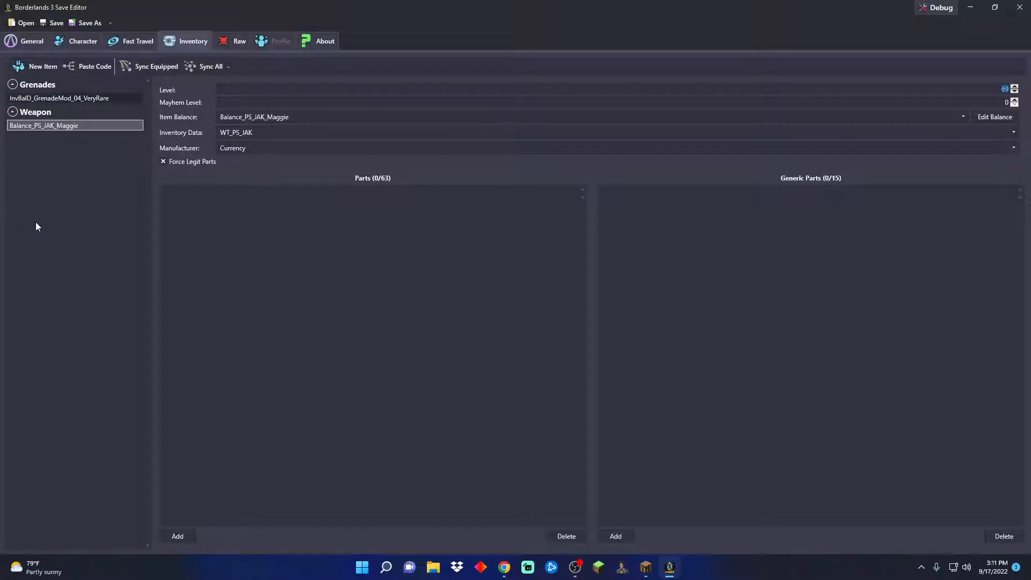
pyautogui.moveTo(58, 226)
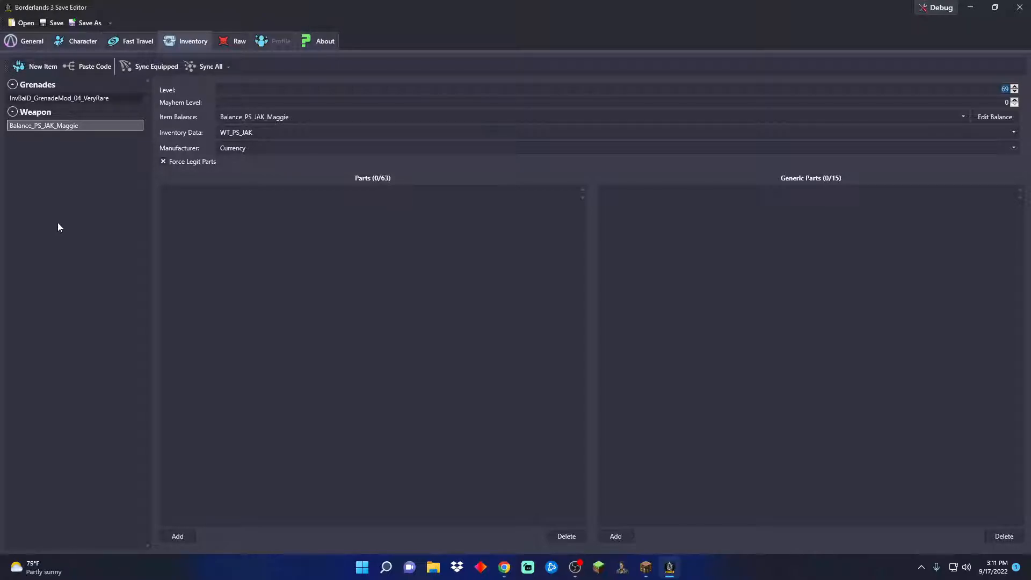
pyautogui.moveTo(64, 209)
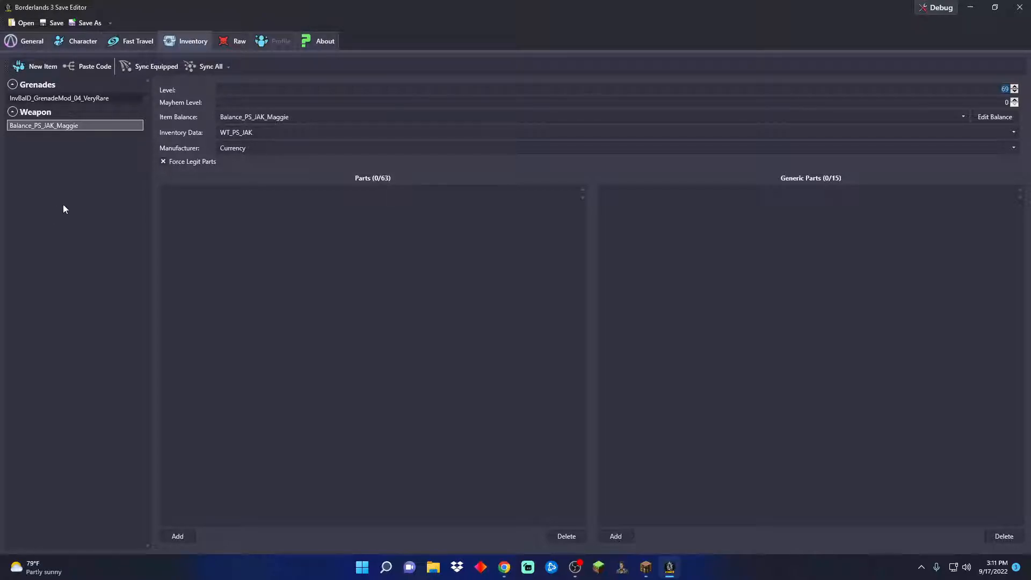
pyautogui.moveTo(91, 199)
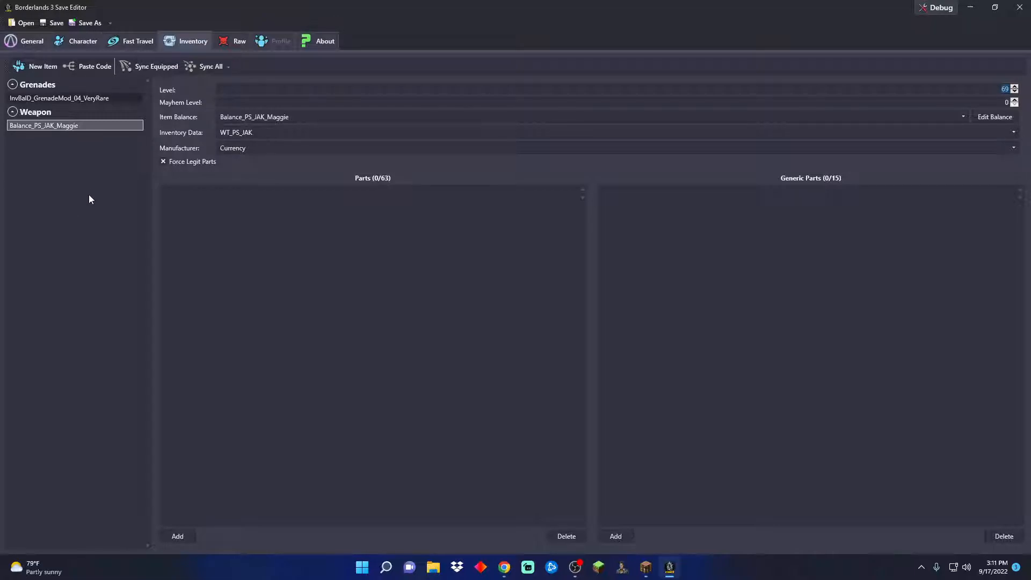
pyautogui.moveTo(60, 219)
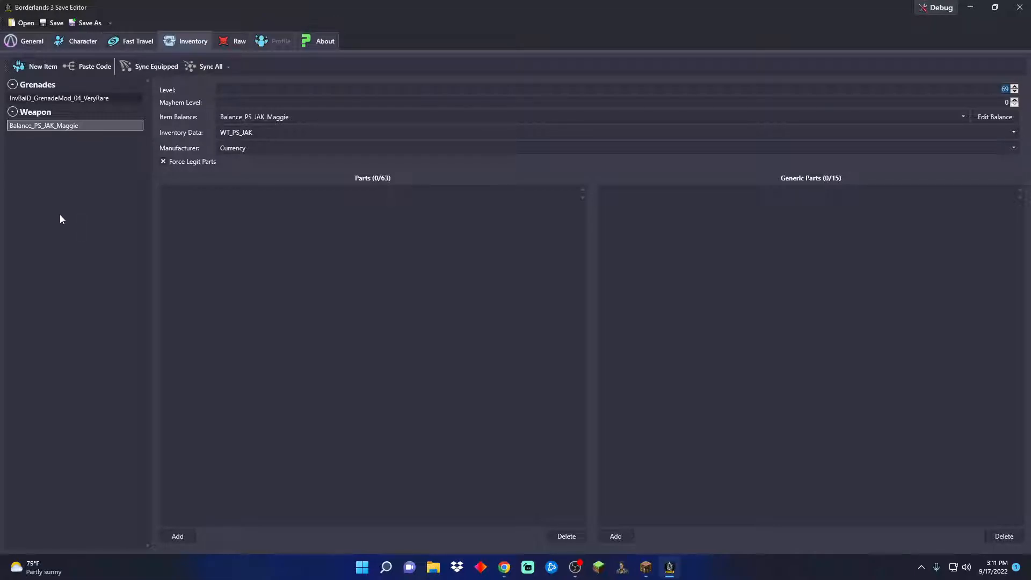
pyautogui.moveTo(43, 235)
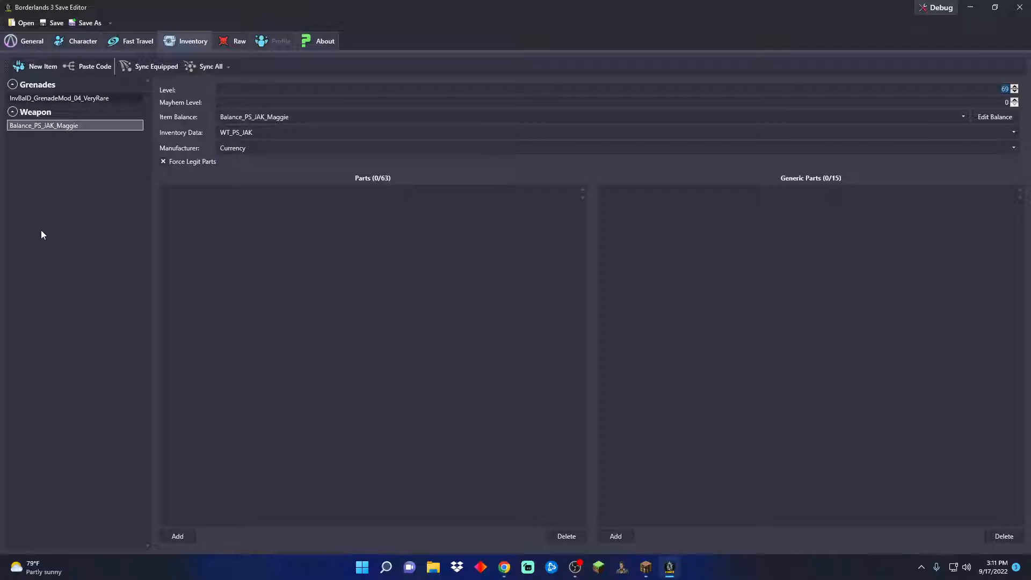
pyautogui.moveTo(38, 272)
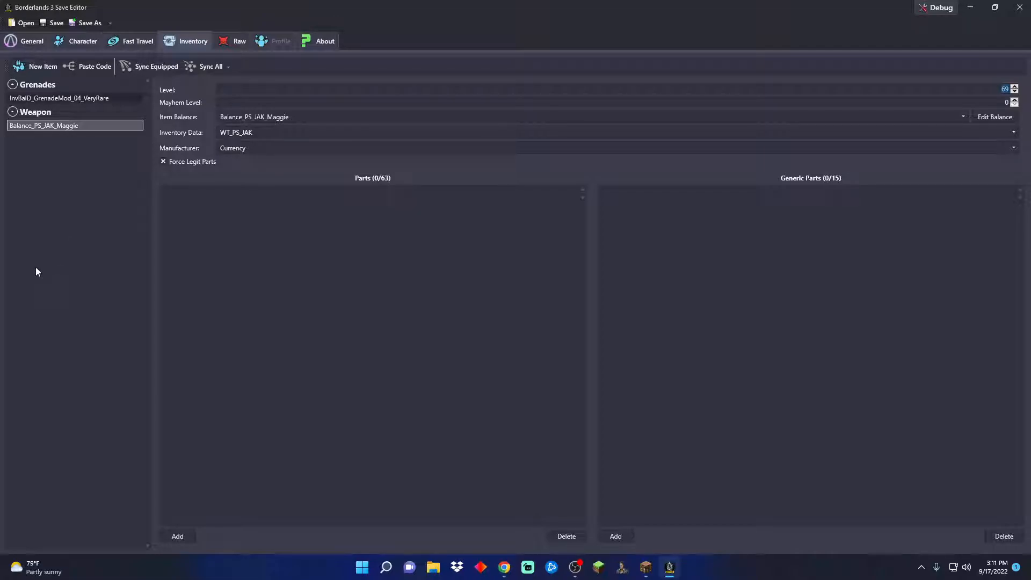
pyautogui.moveTo(70, 242)
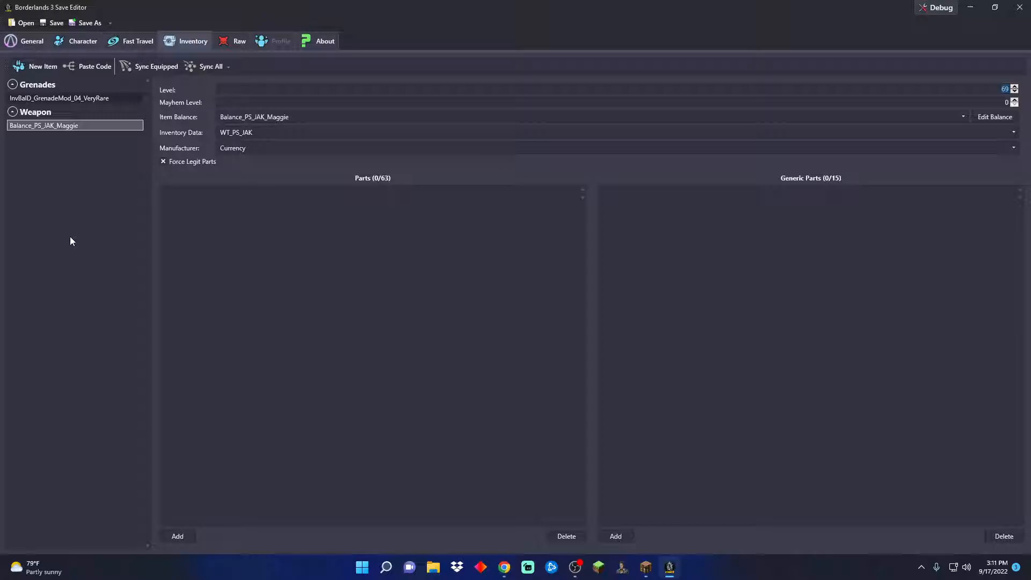
pyautogui.moveTo(65, 234)
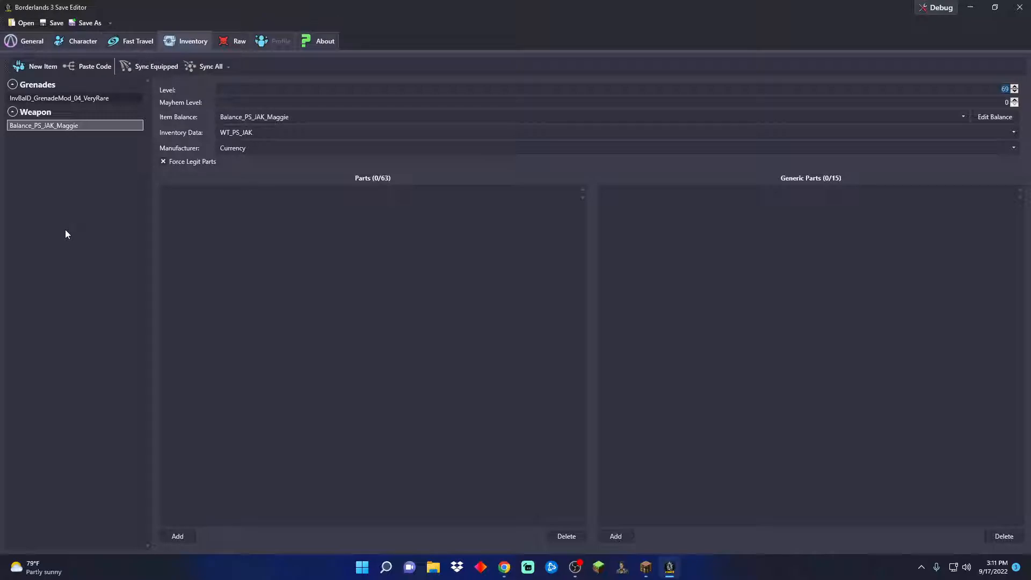
pyautogui.moveTo(70, 231)
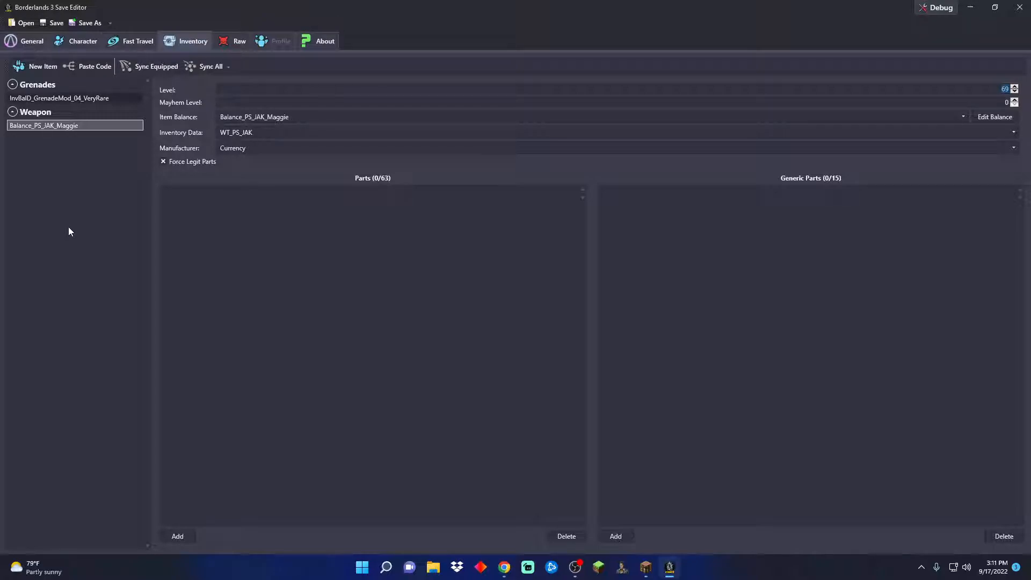
pyautogui.moveTo(79, 235)
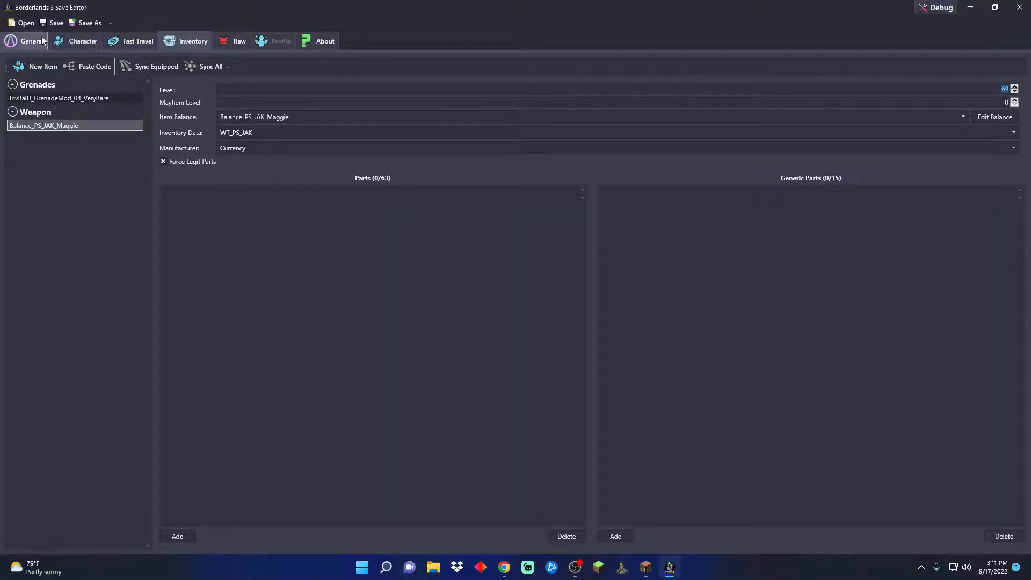
# Set FL4K's XP level to 69 and money to 69000
pyautogui.click(82, 41)
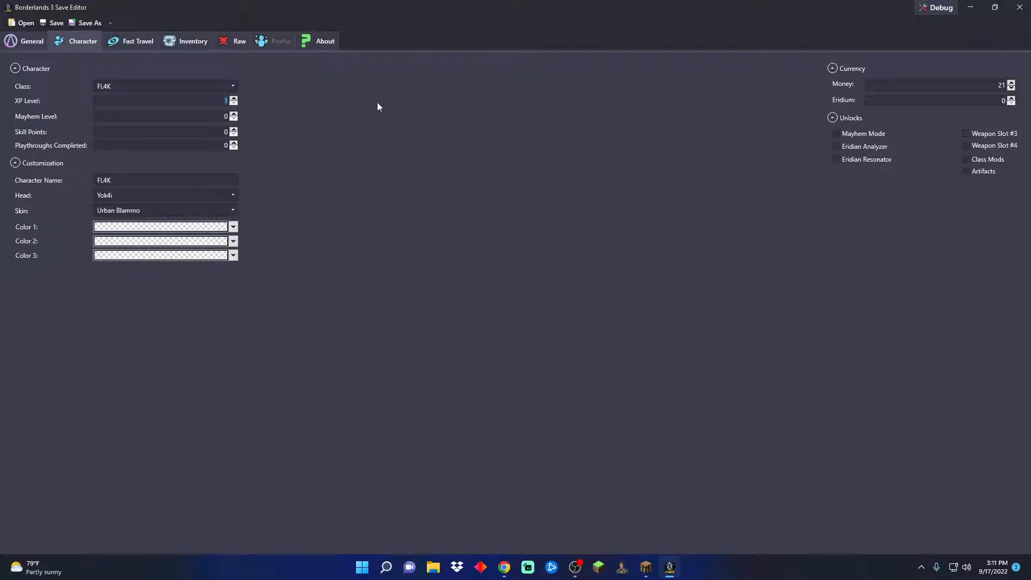
pyautogui.write('69')
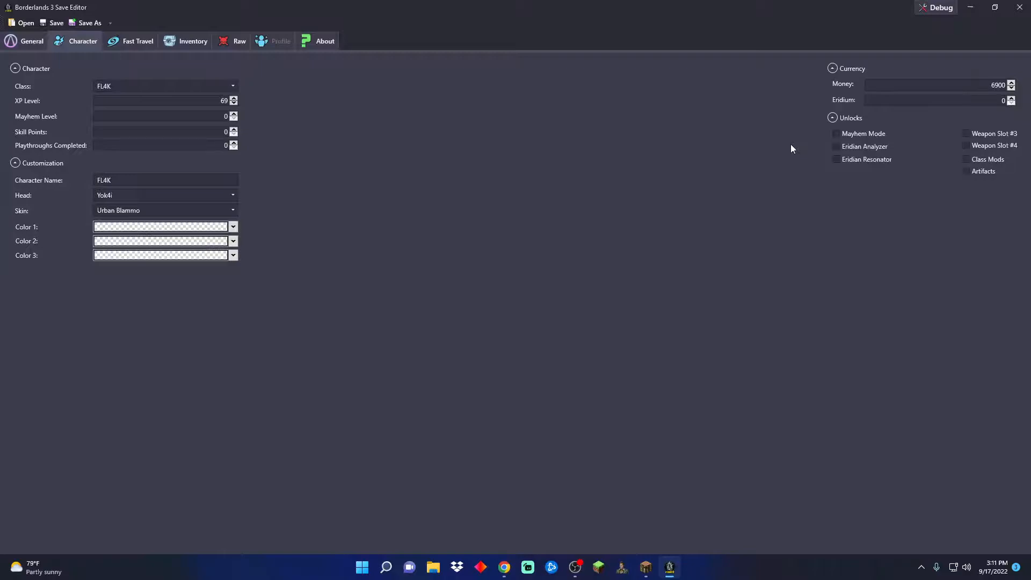
pyautogui.write('69000')
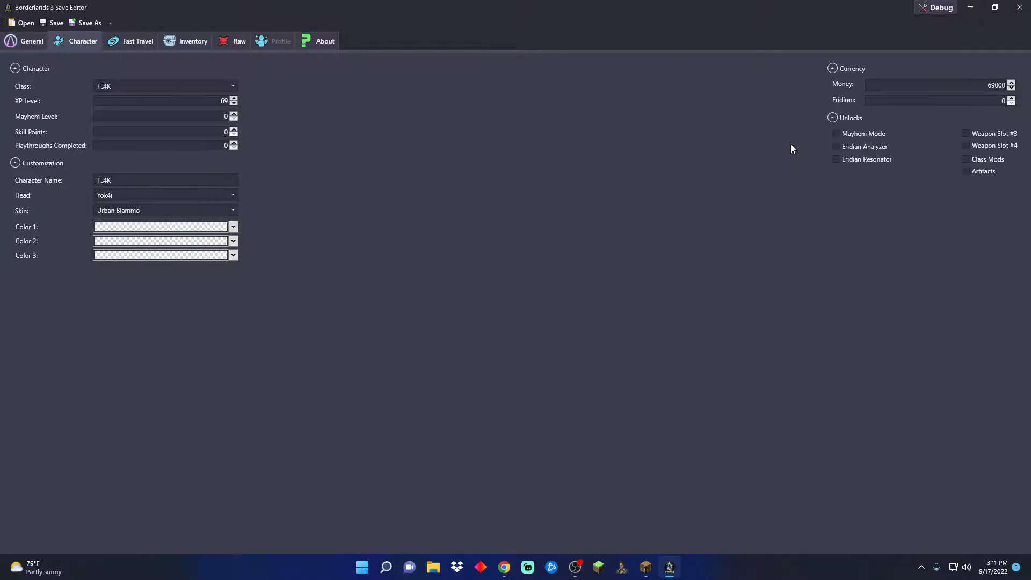
pyautogui.moveTo(850, 346)
pyautogui.write('69')
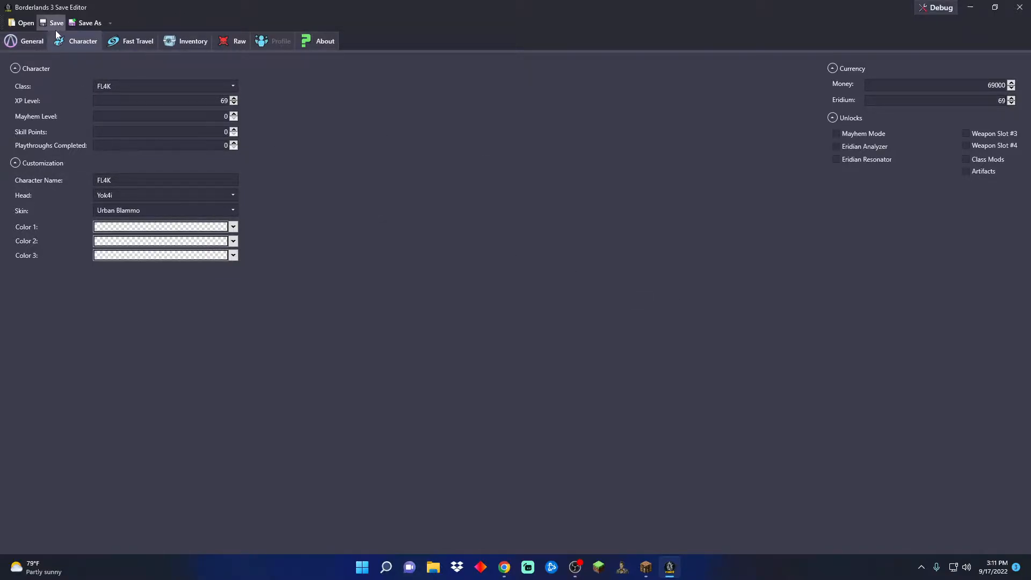
# Save all edits to the save file with eridium 69 and slot 69
pyautogui.click(31, 40)
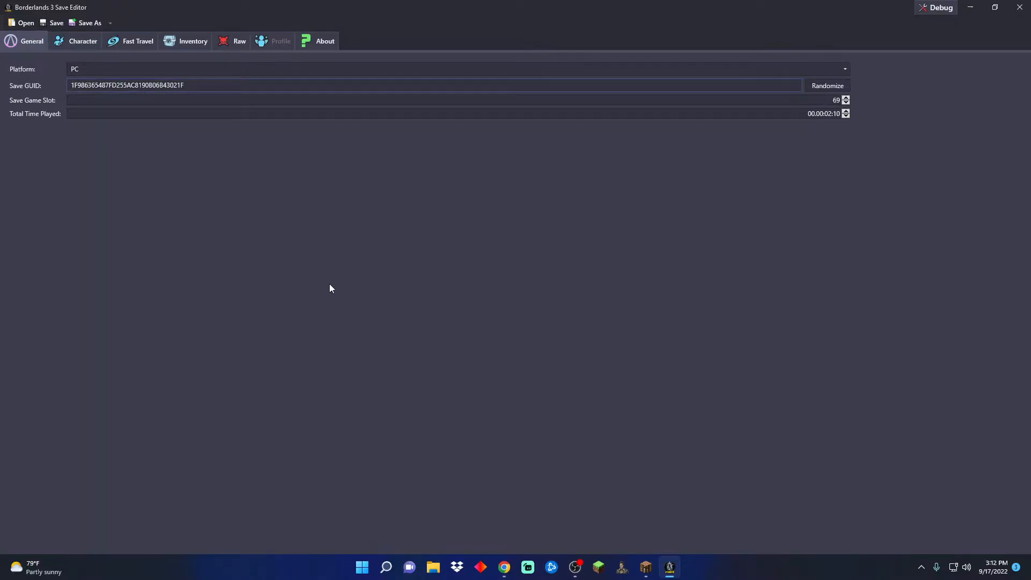
pyautogui.moveTo(200, 206)
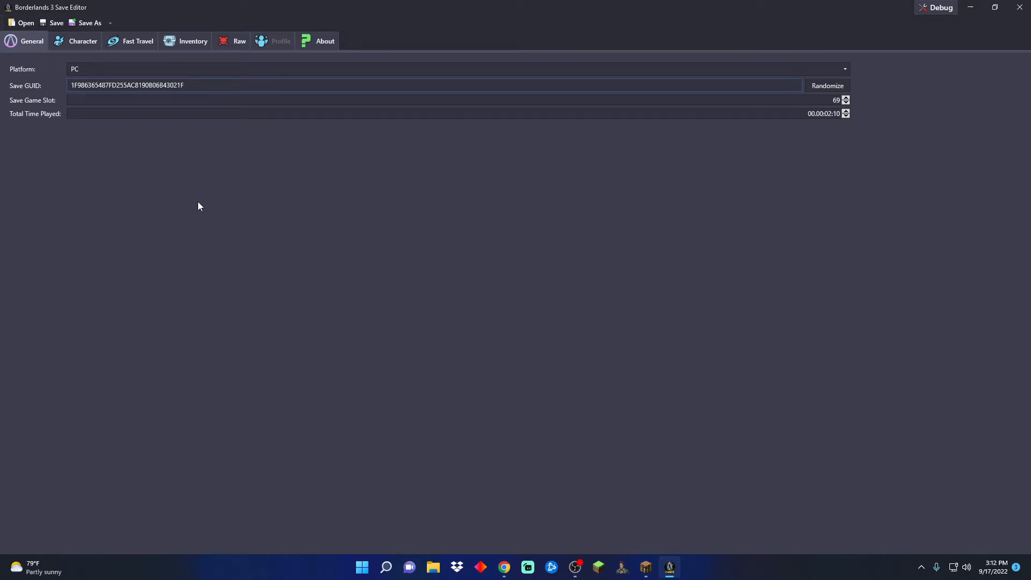